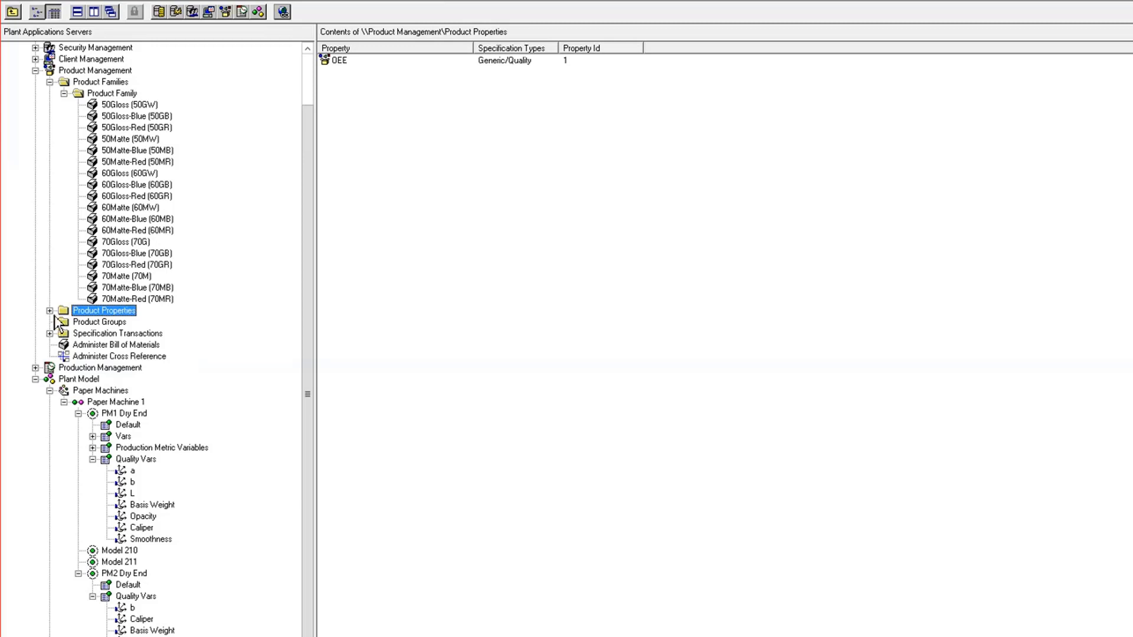
Step: Create a new product property named Matte/Gloss and expand it
left_click(49, 309)
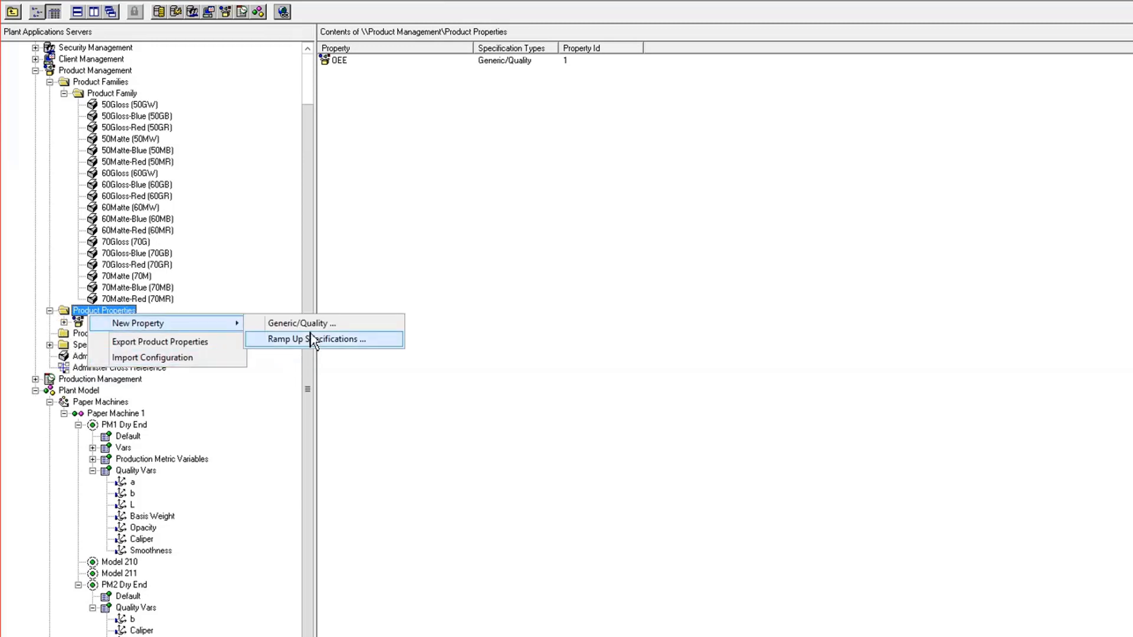
left_click(311, 339)
type("Matte/Gl")
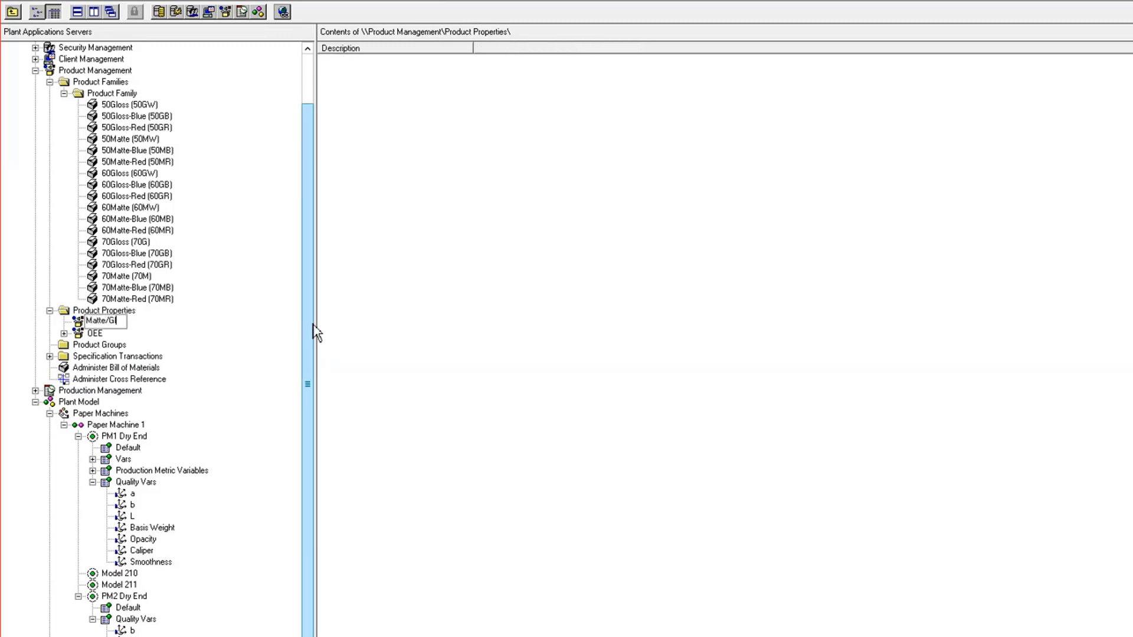
left_click(106, 320)
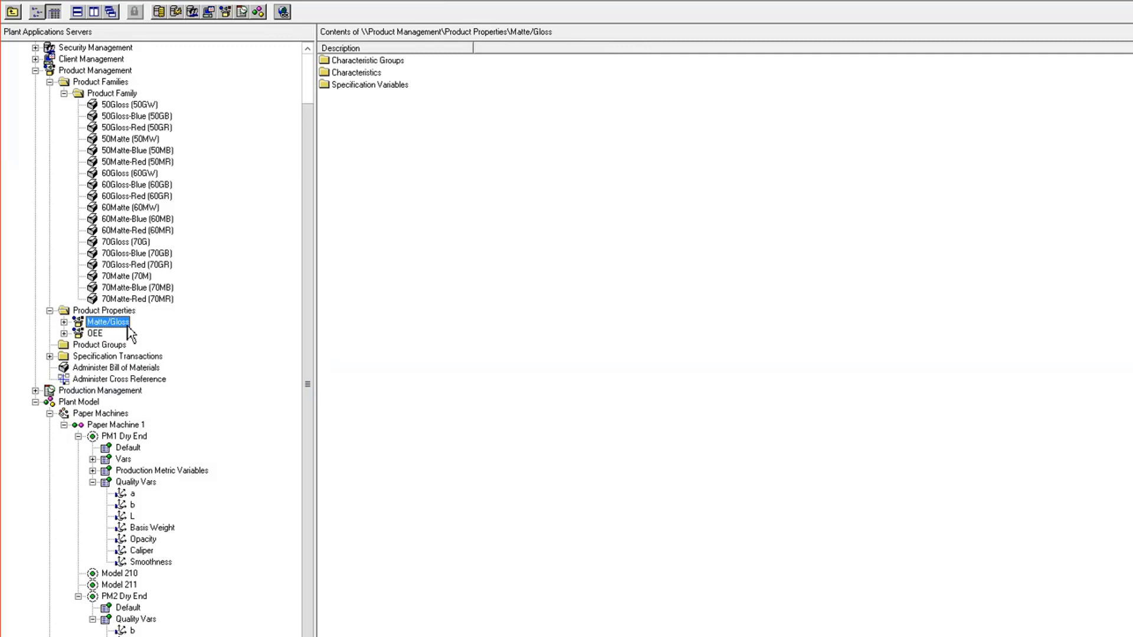
left_click(65, 322)
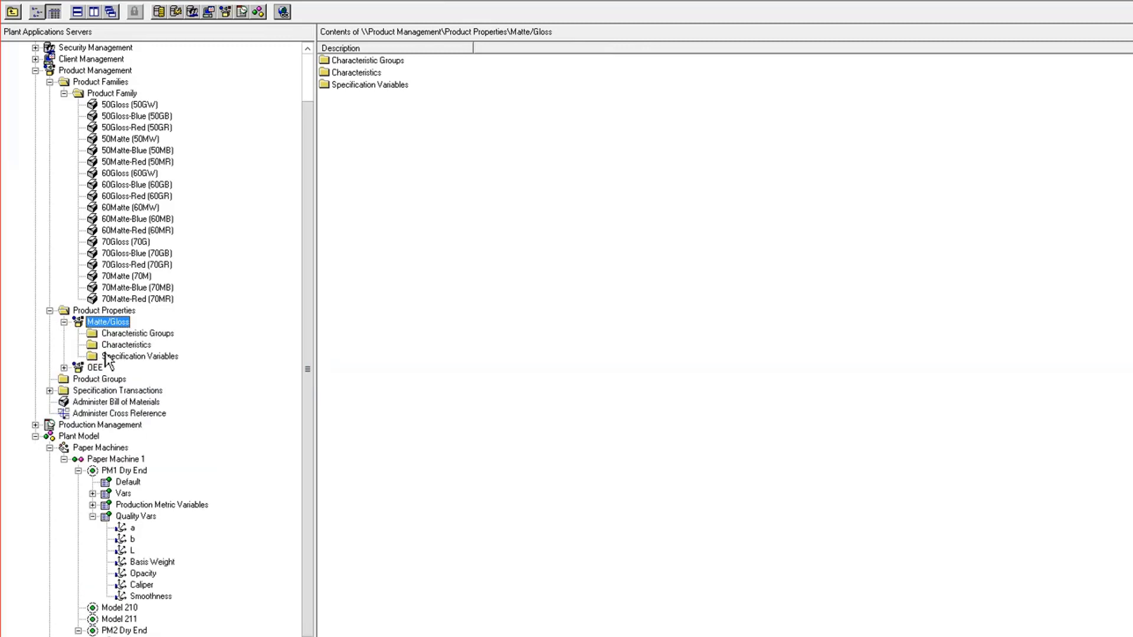
Step: Add Gloss and Matte characteristics under the Matte/Gloss property
right_click(126, 344)
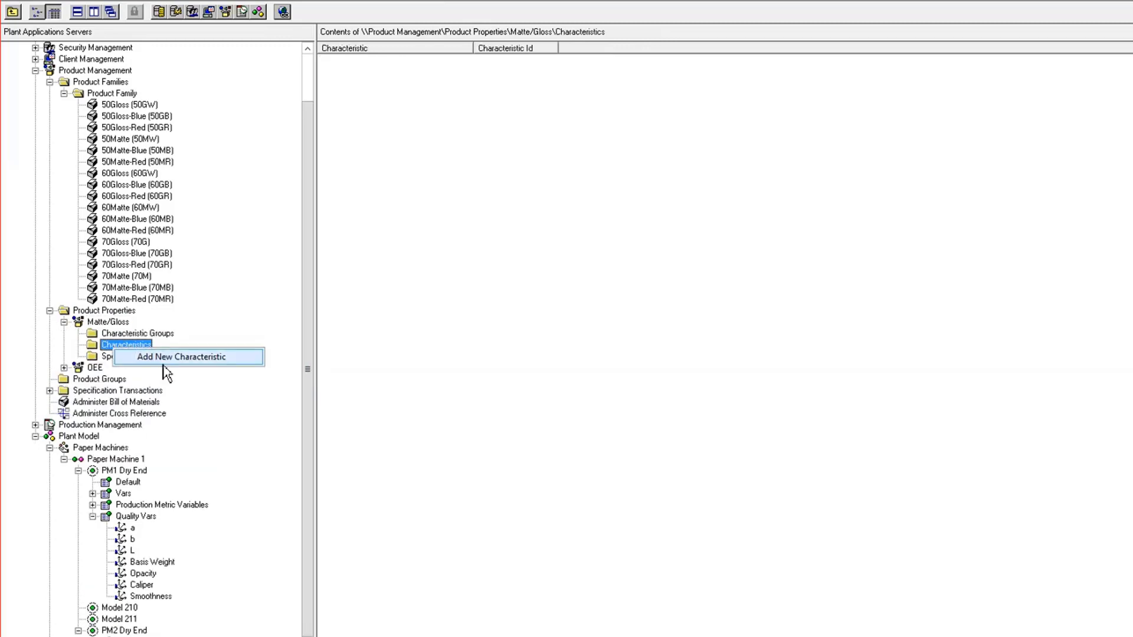
left_click(183, 357)
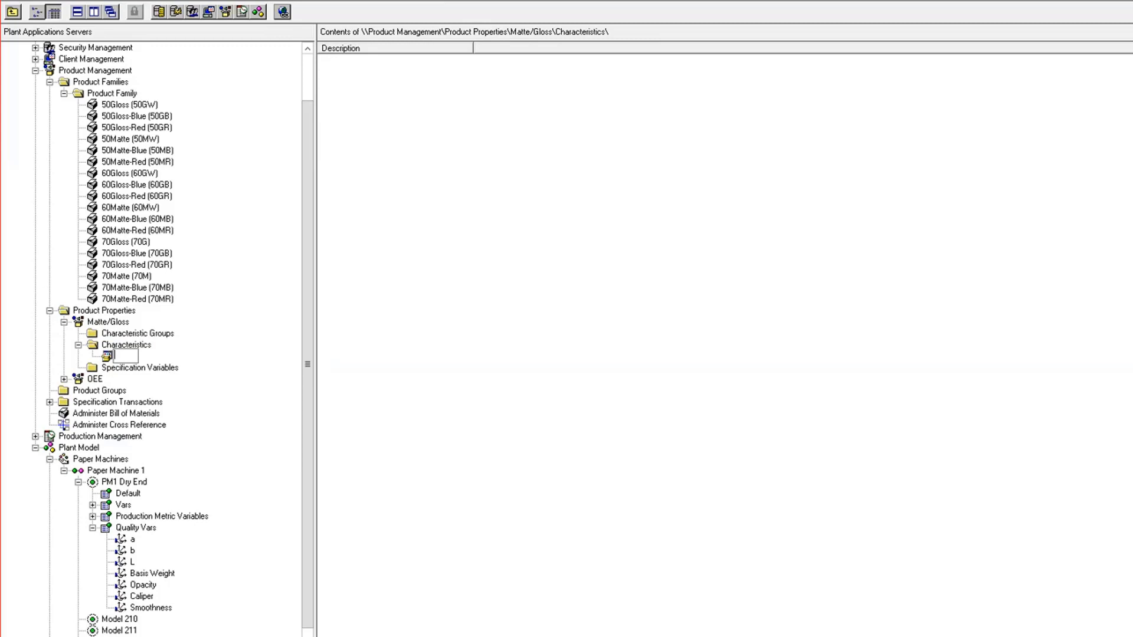
type("Gloss")
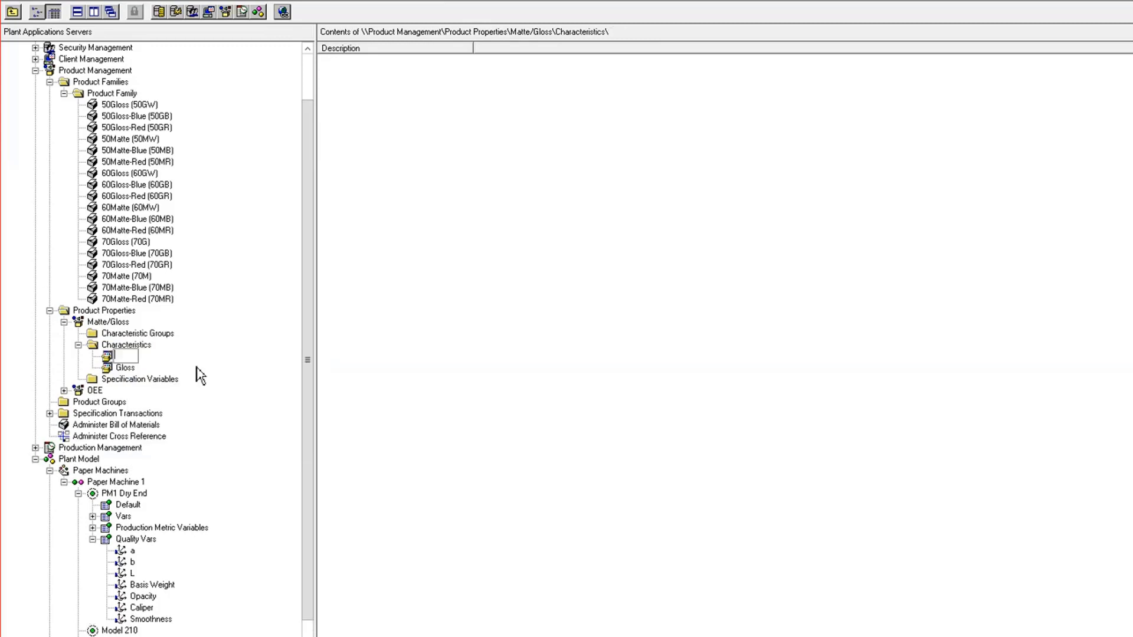
type("Matte")
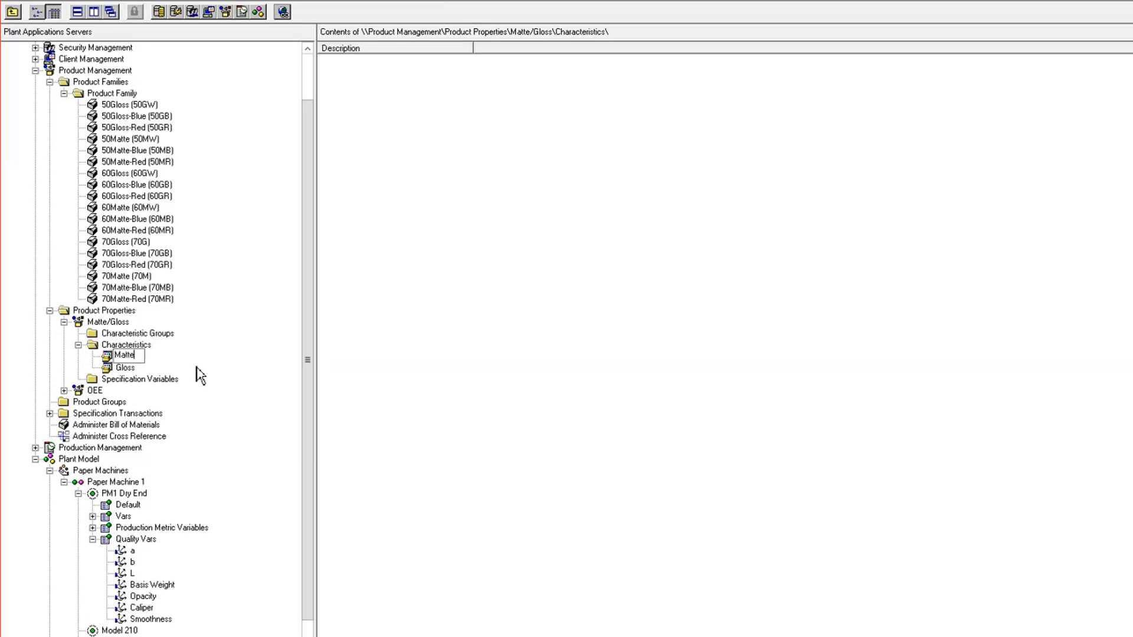
left_click(140, 379)
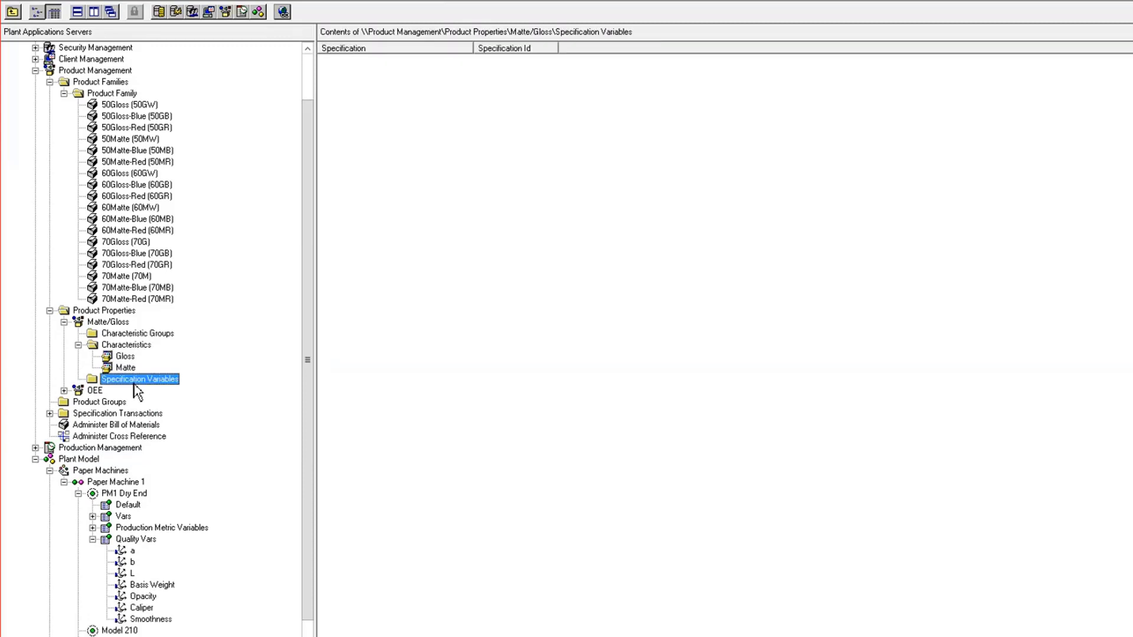
Step: Add Smoothness and Opacity under Matte/Gloss Specification Variables
right_click(140, 379)
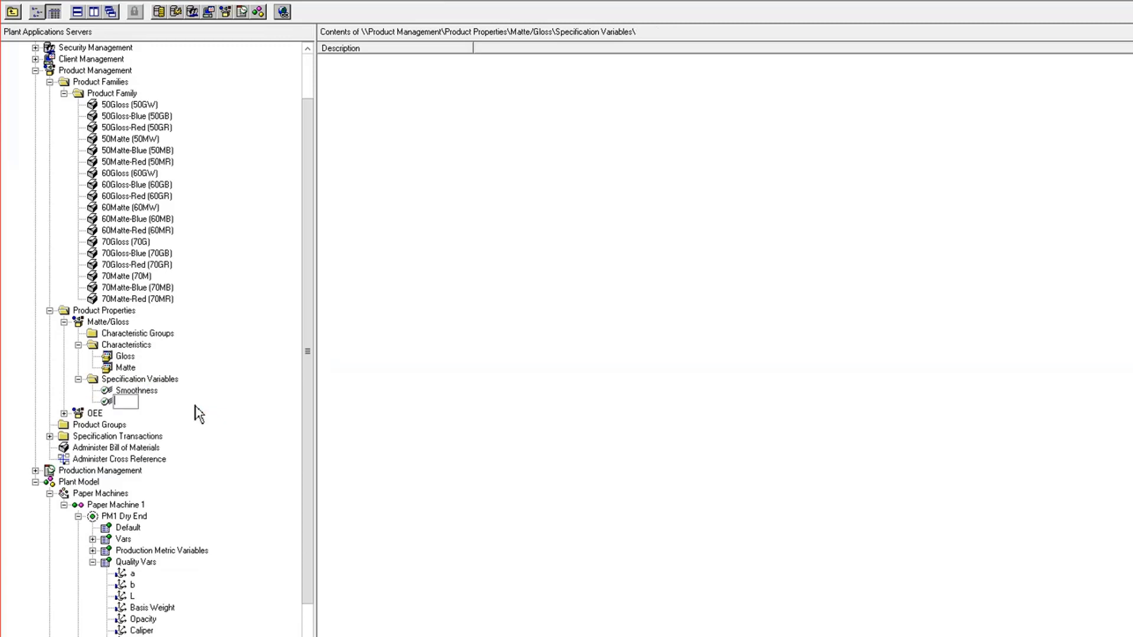
type("Opacity")
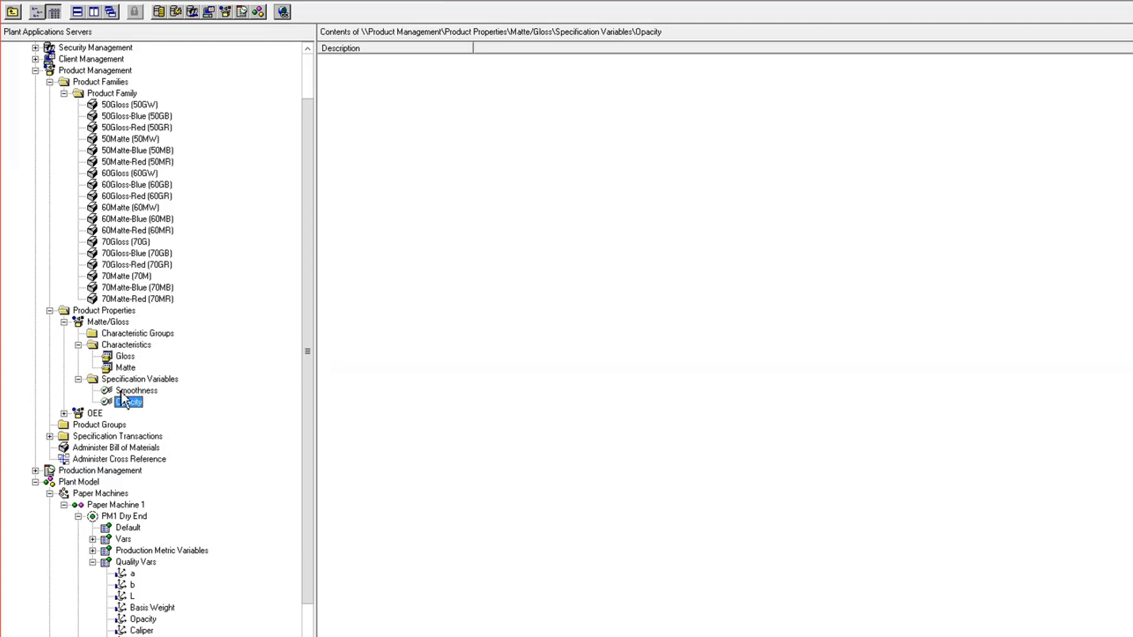
left_click(136, 390)
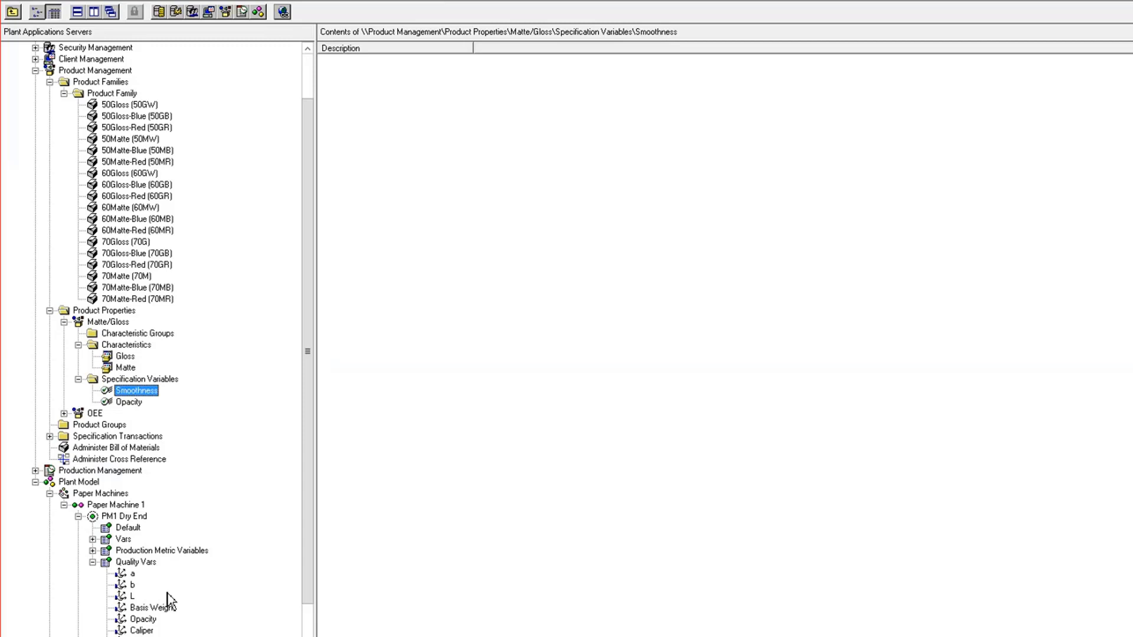
mouse_move(151, 448)
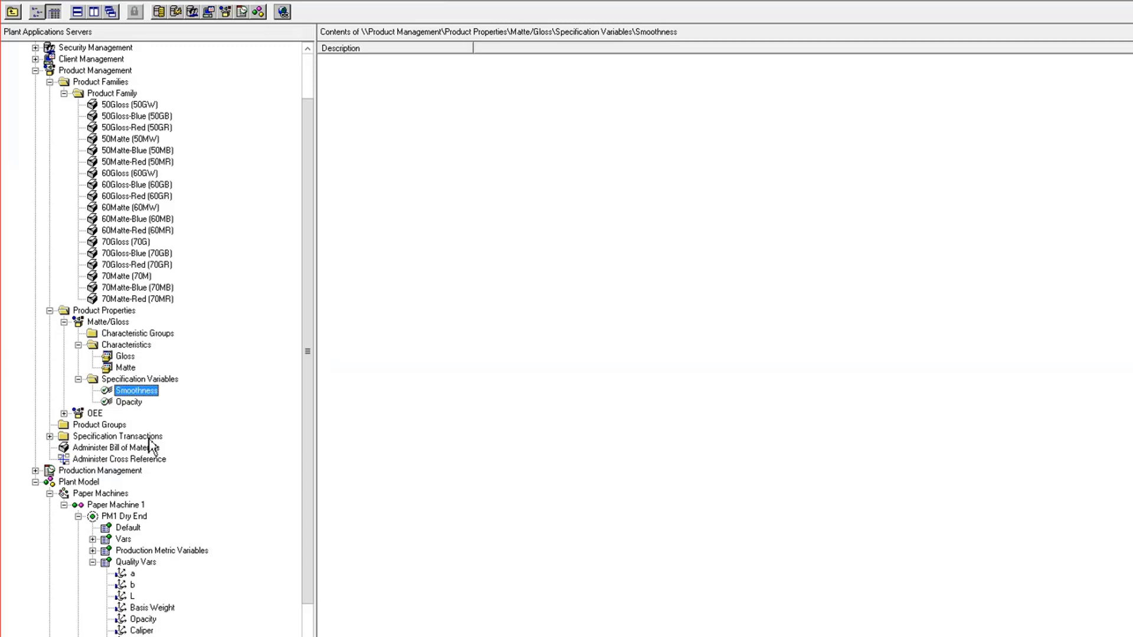
Step: Link Smoothness to the PM1 and PM2 Dry End Smoothness quality variables and save
right_click(137, 390)
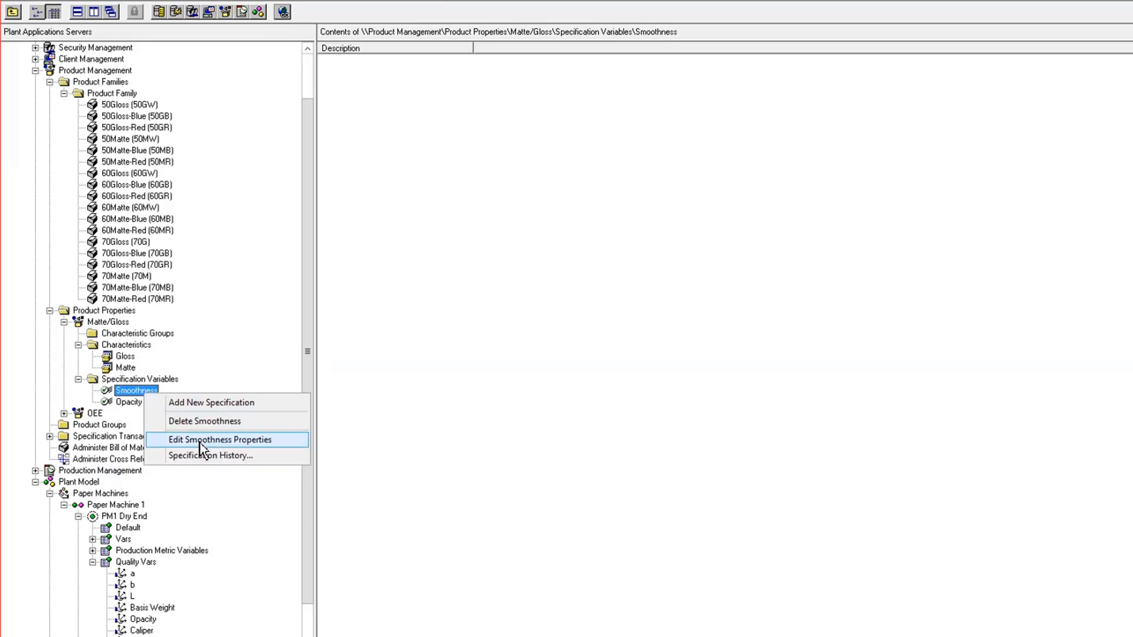
left_click(219, 439)
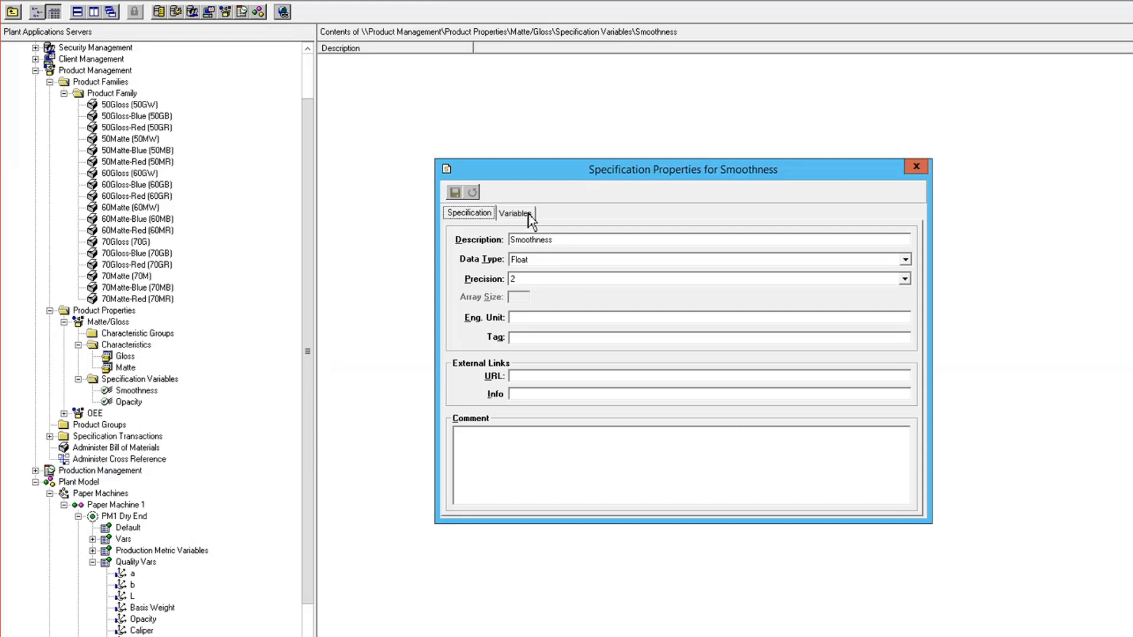
left_click(515, 212)
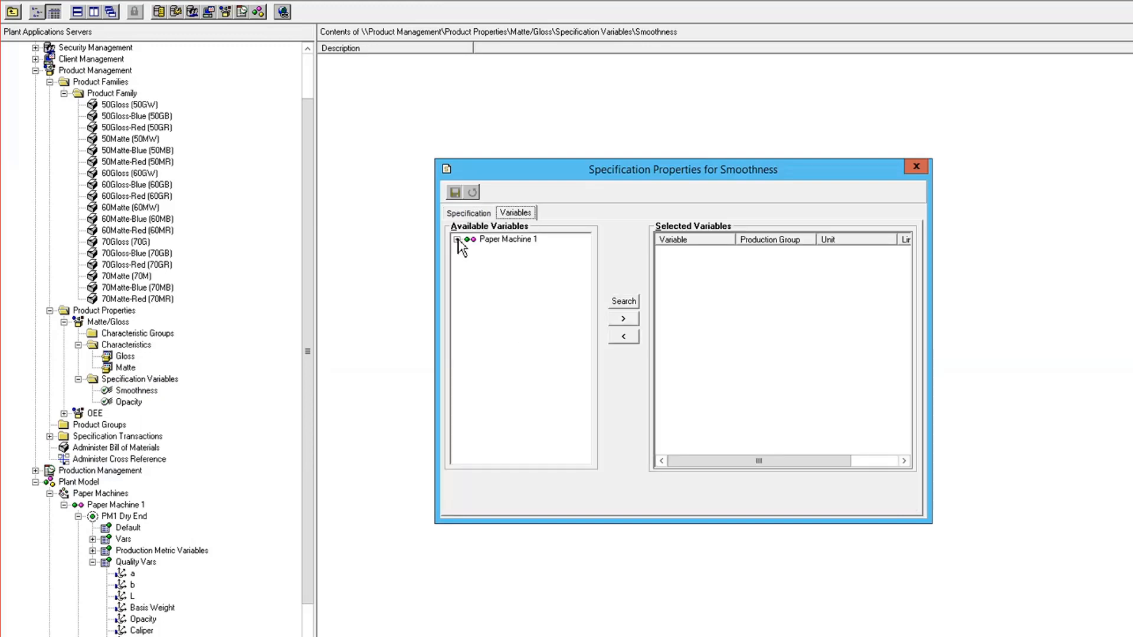
left_click(458, 239)
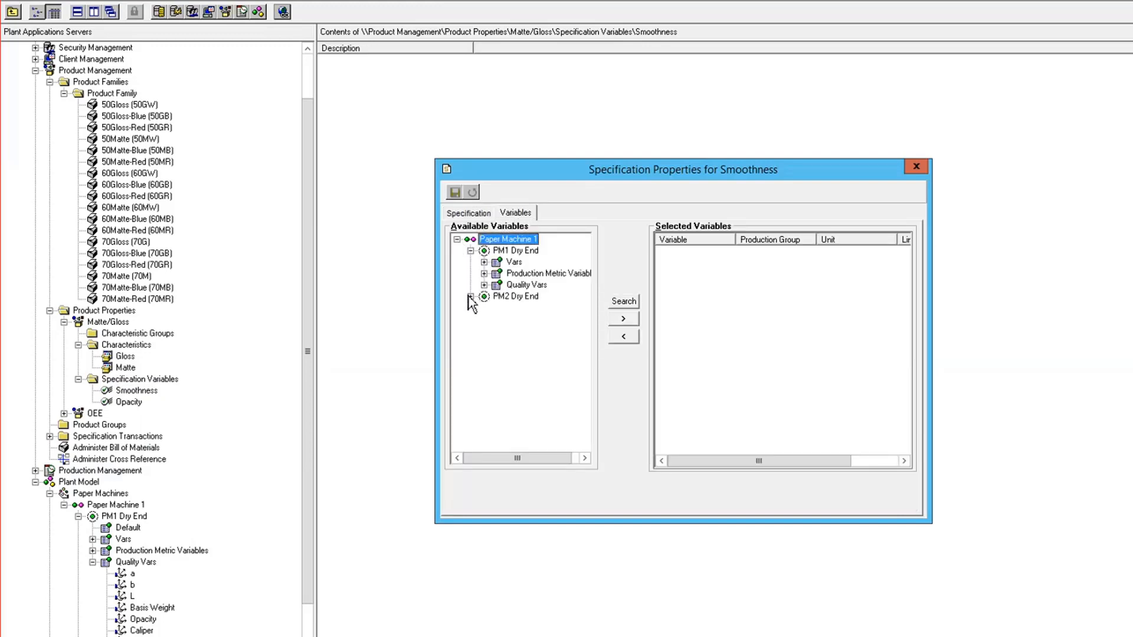
left_click(484, 284)
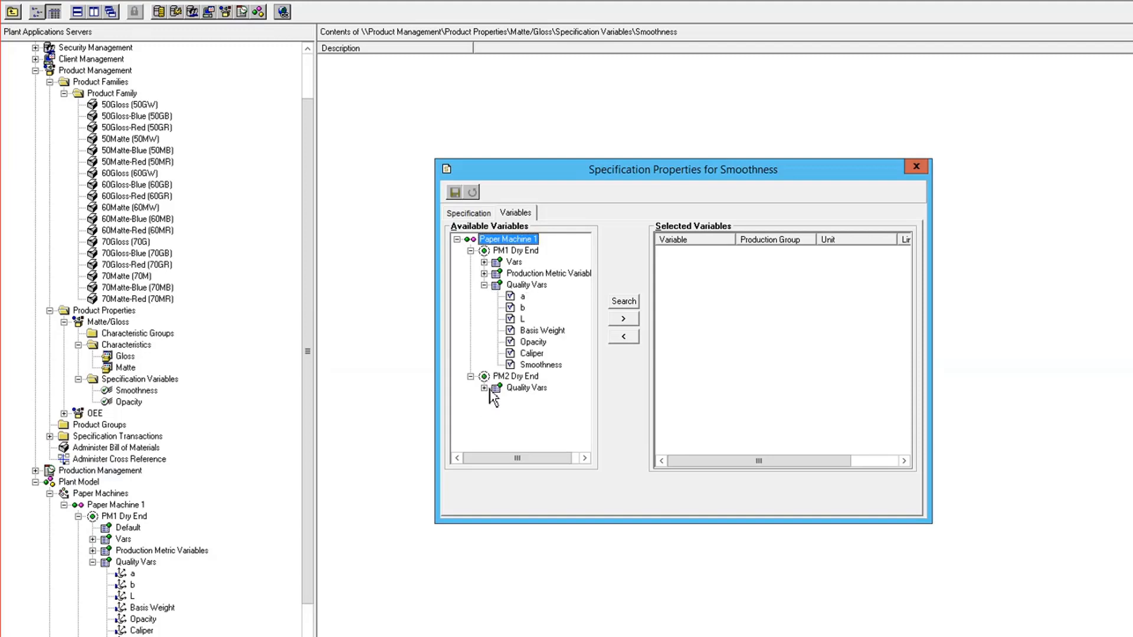
left_click(483, 387)
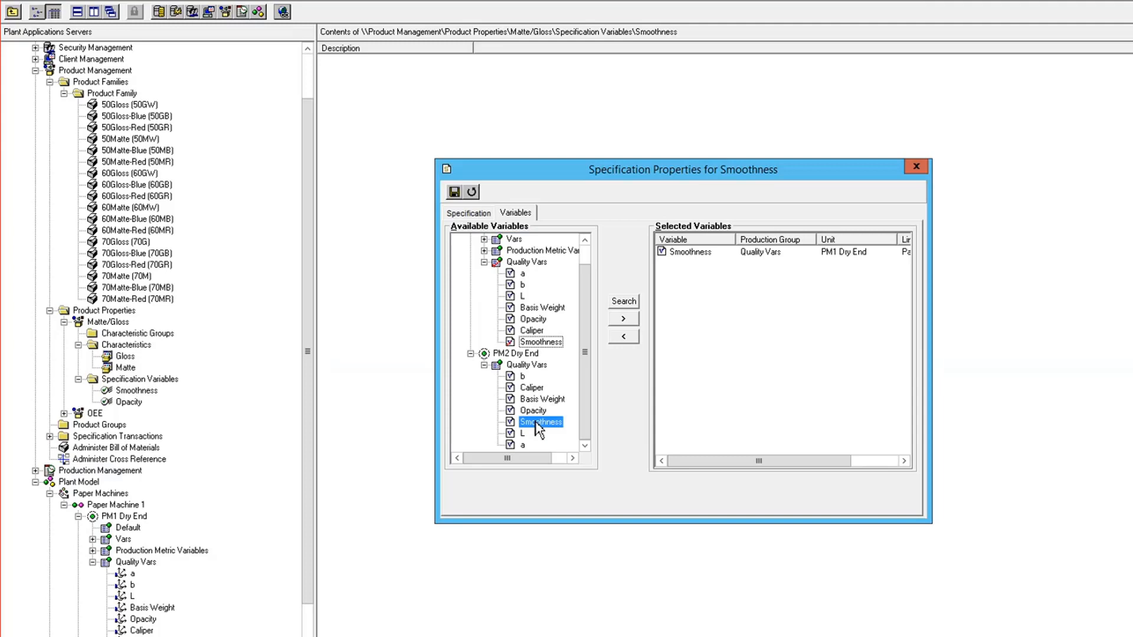
left_click(621, 318)
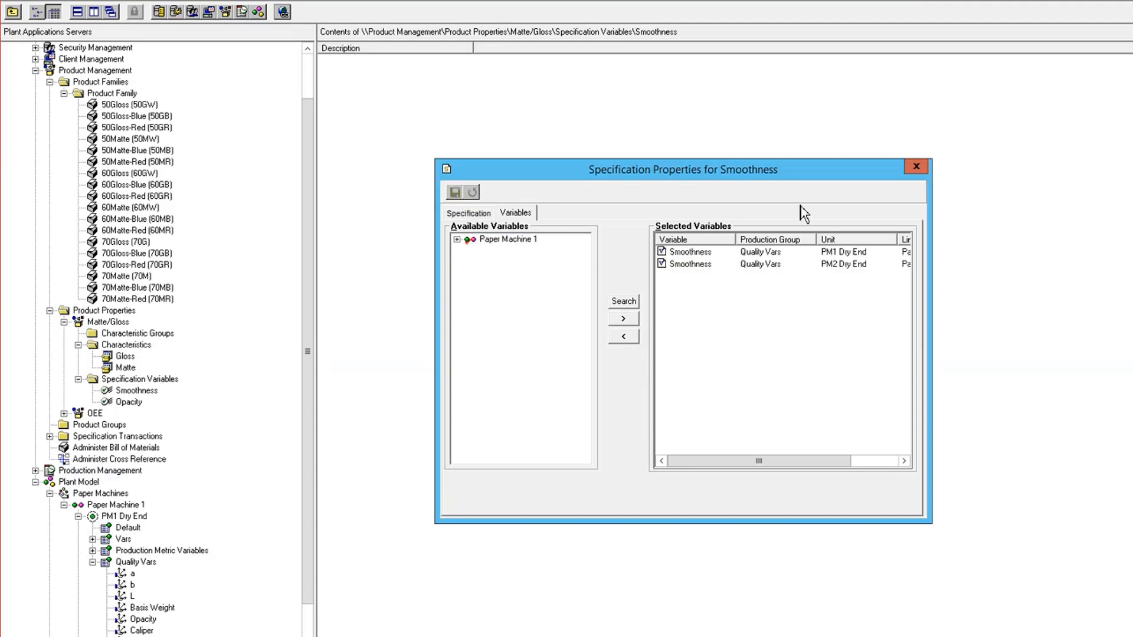
left_click(915, 167)
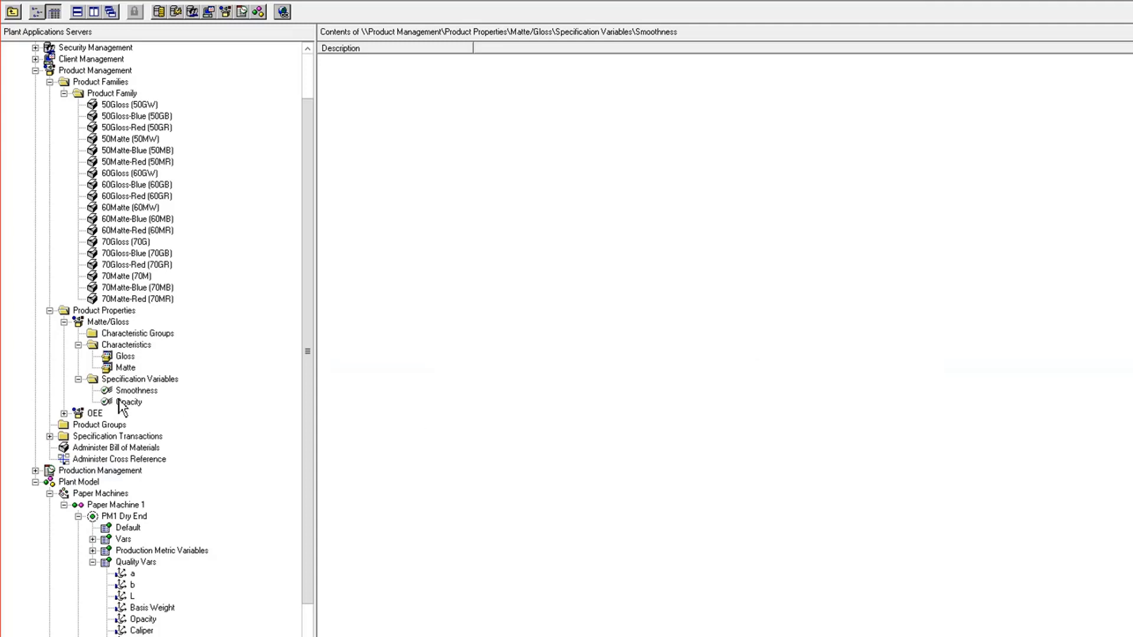
Step: Open Opacity's properties and expand PM2 Dry End on its Variables tab
right_click(131, 401)
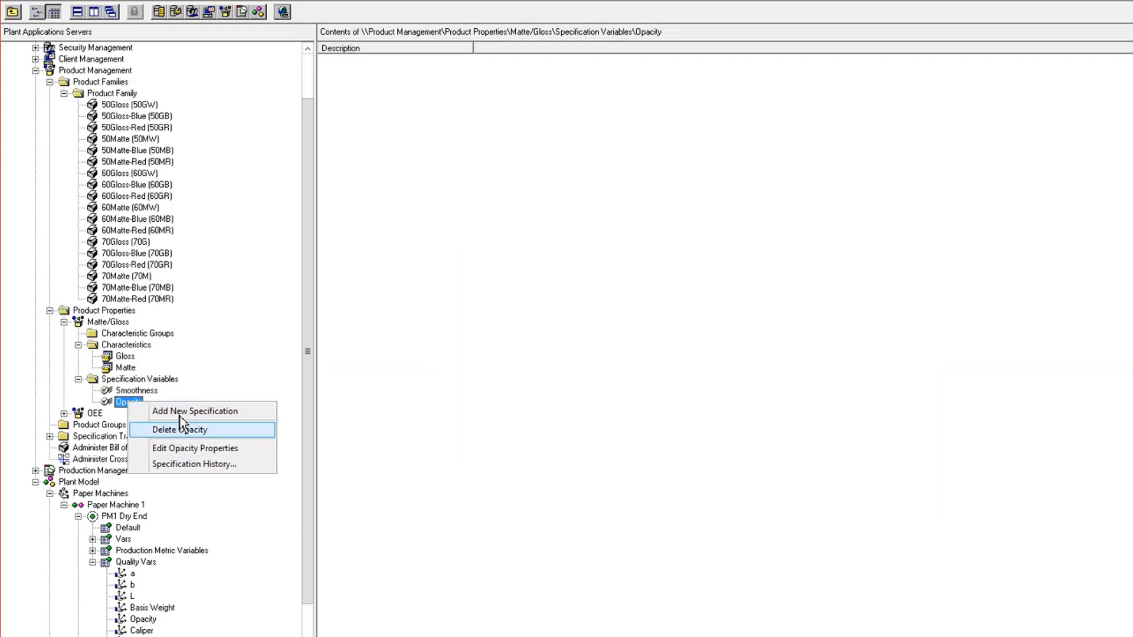
left_click(195, 447)
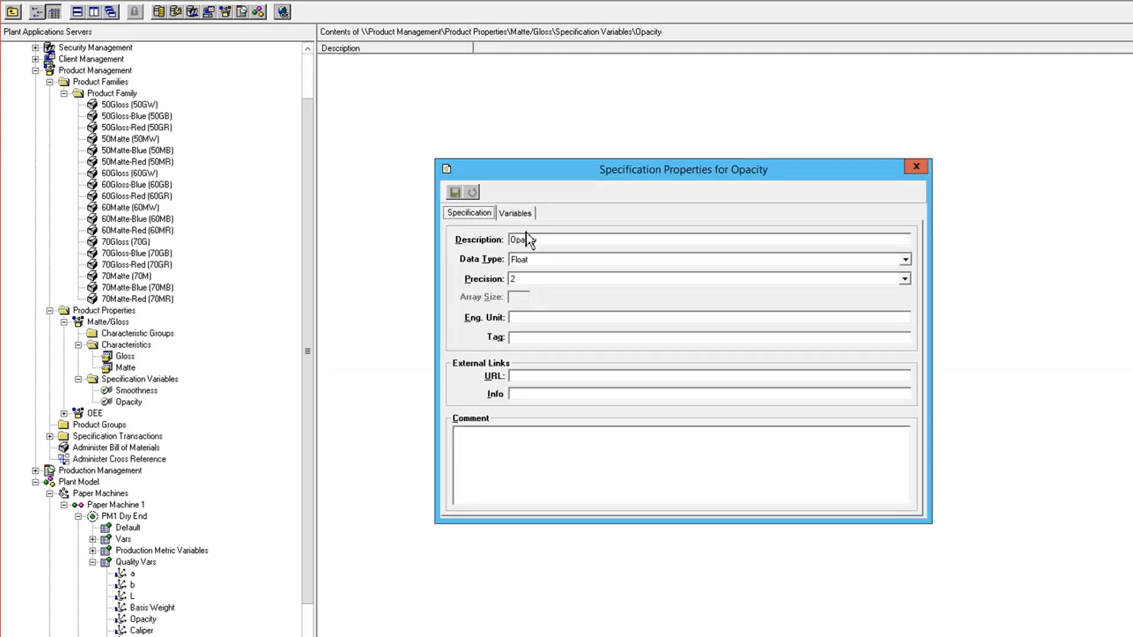
left_click(515, 212)
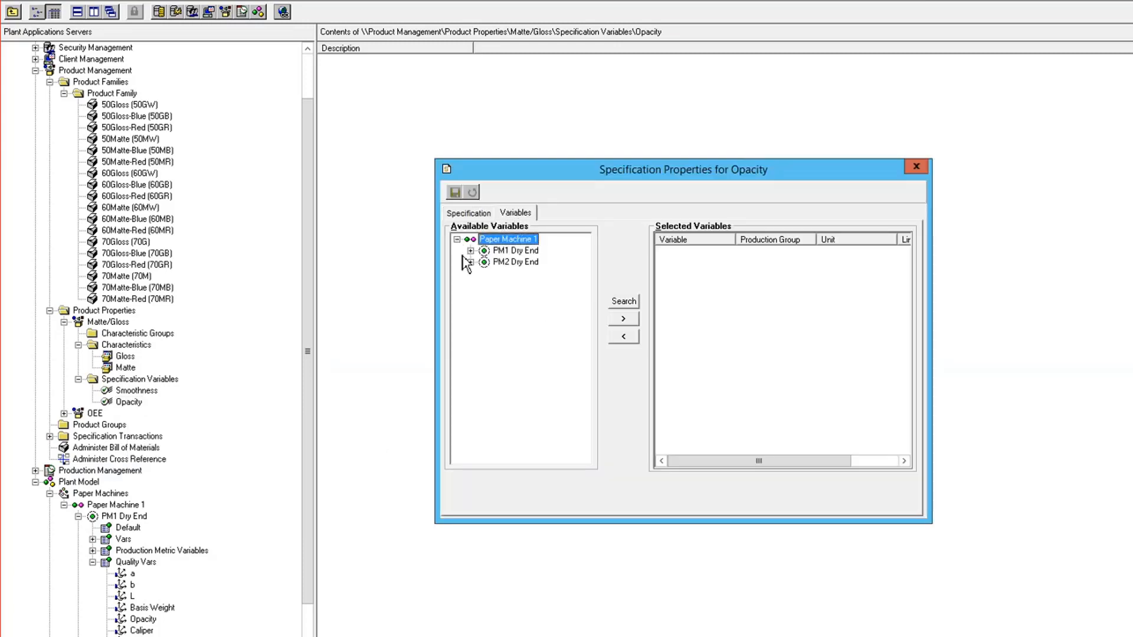
left_click(472, 250)
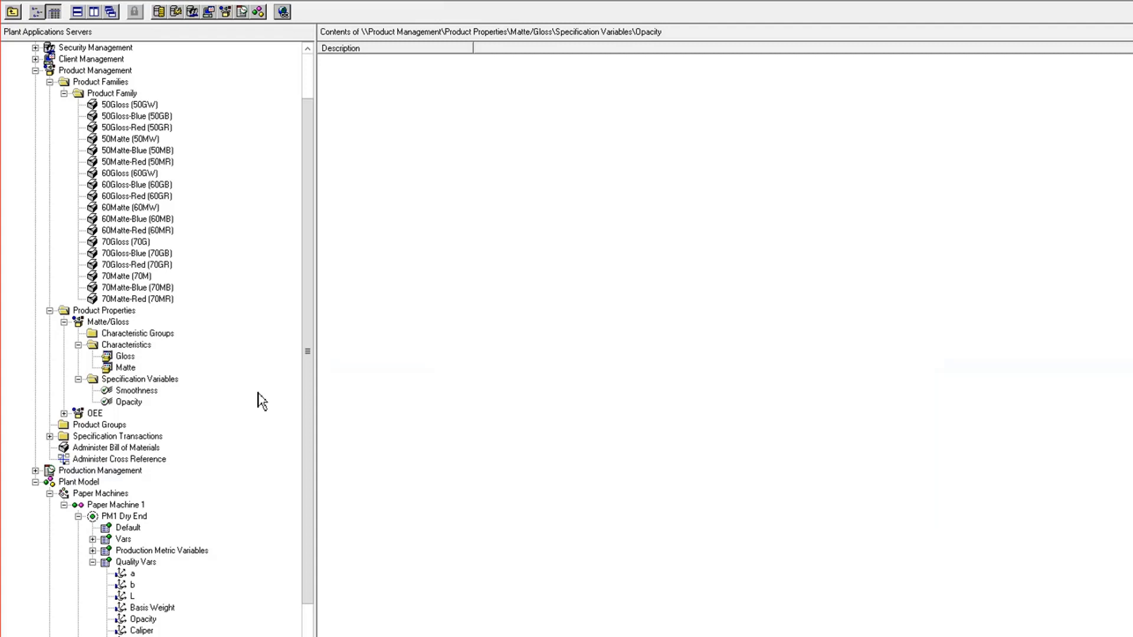
mouse_move(154, 395)
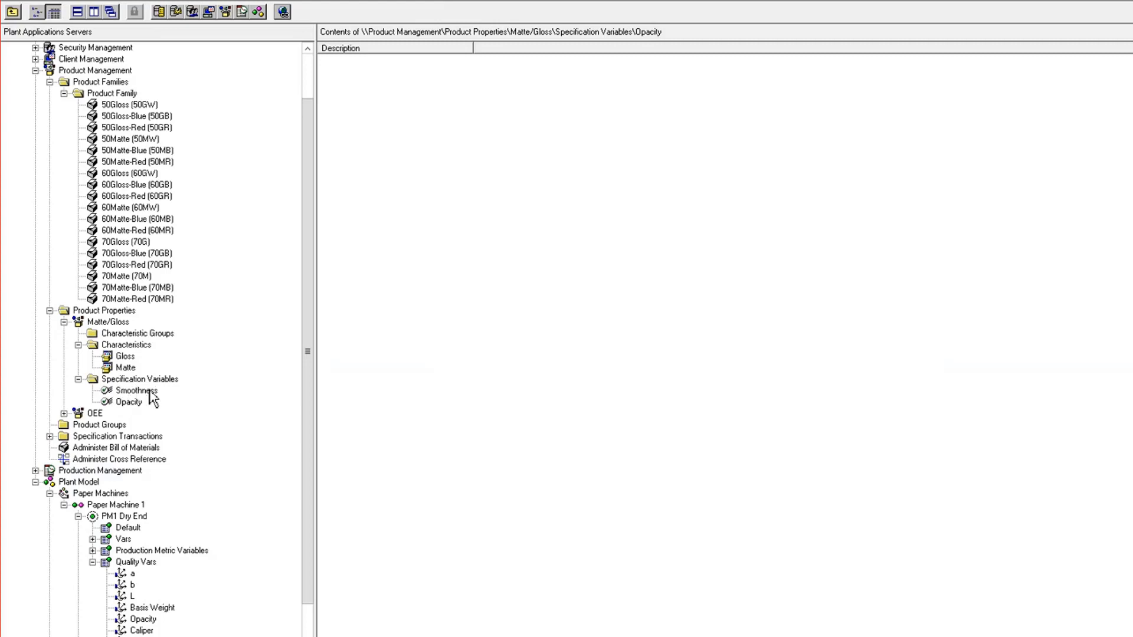
scroll("down", 3)
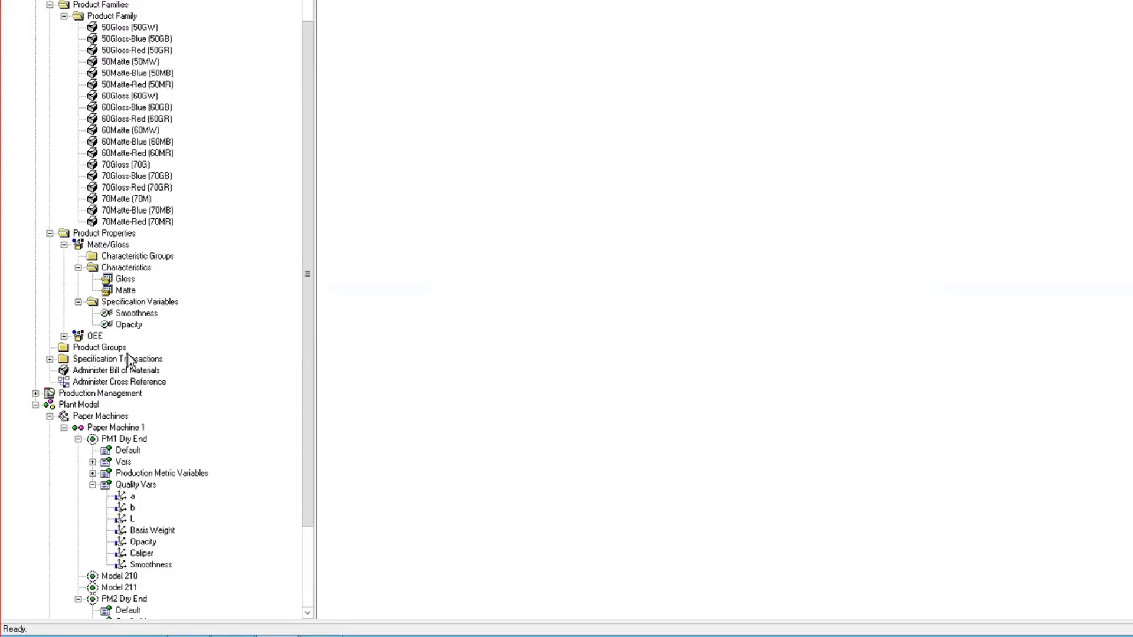
left_click(151, 564)
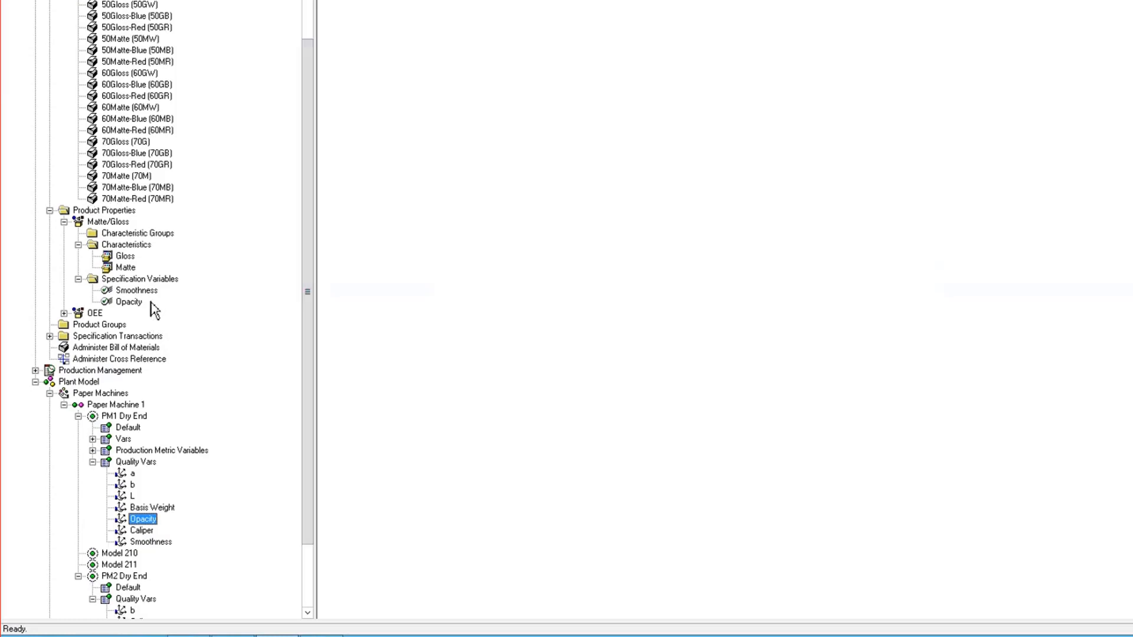
left_click(151, 541)
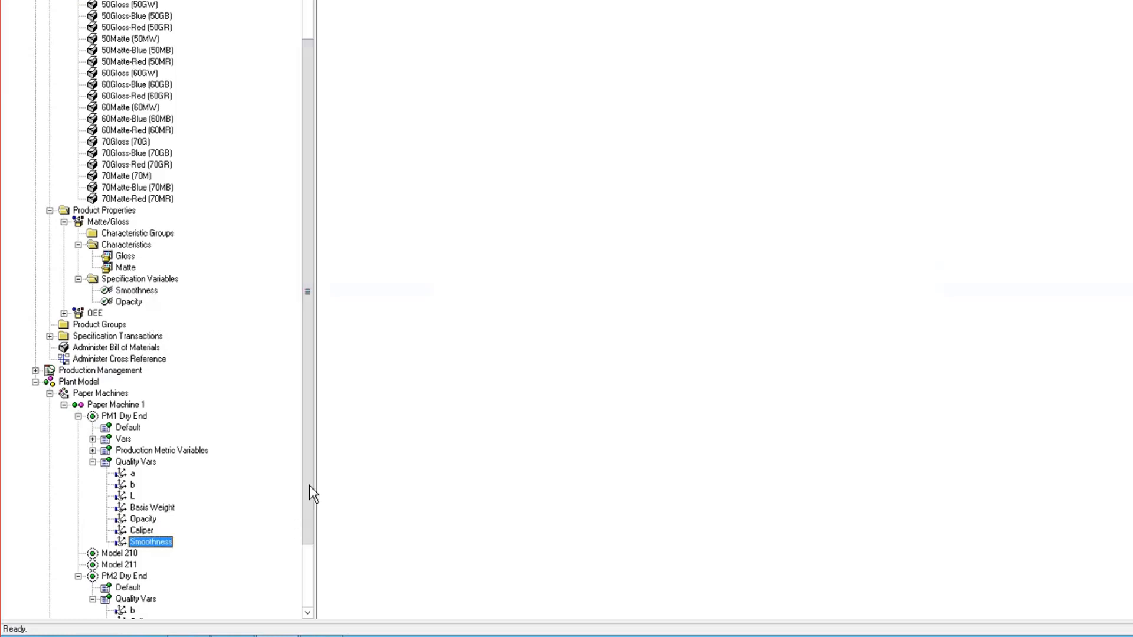
scroll("down", 3)
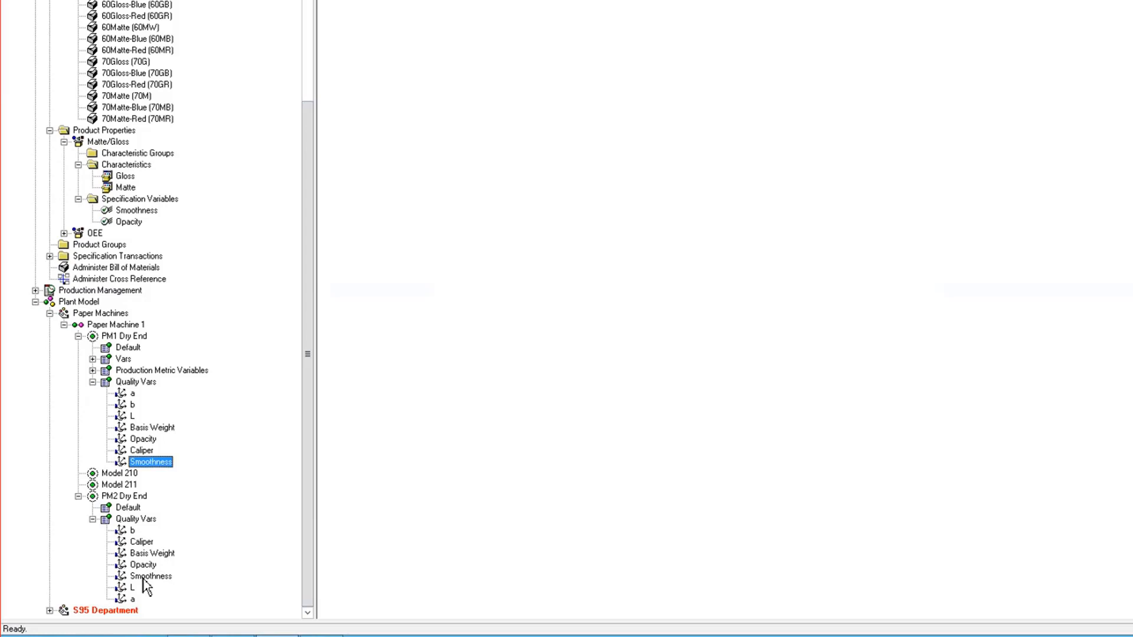
left_click(151, 576)
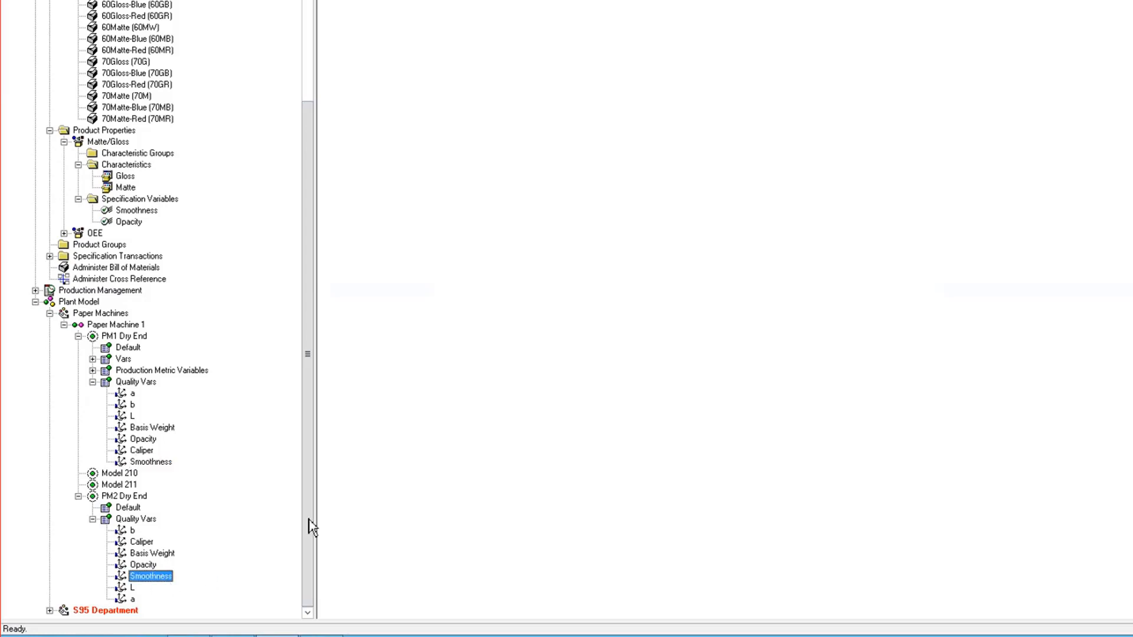
scroll("up", 3)
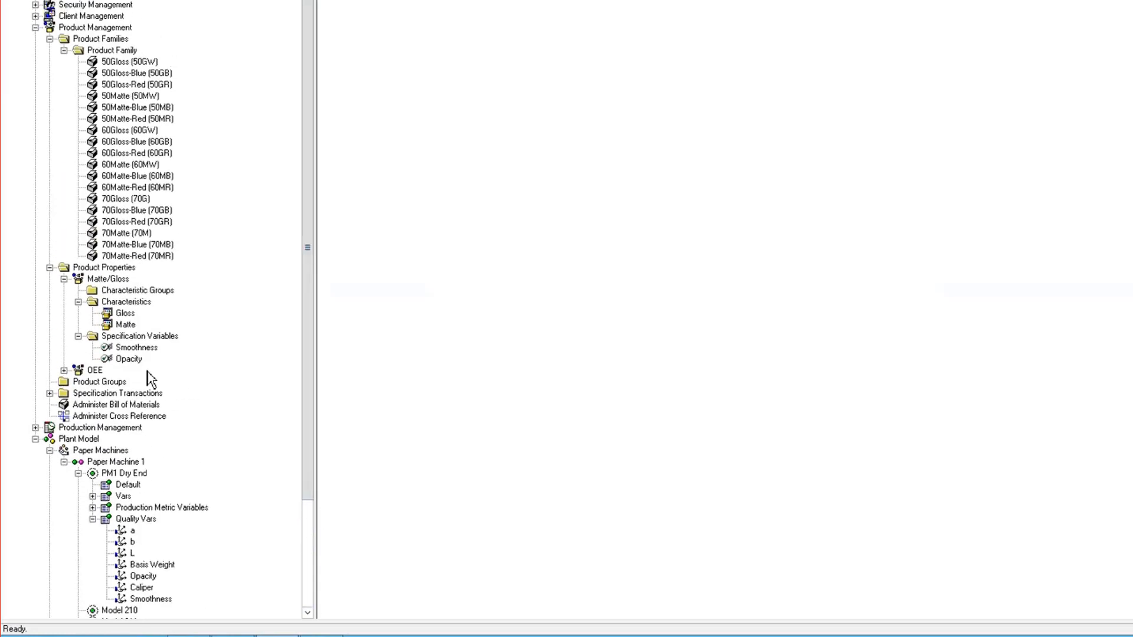
mouse_move(107, 282)
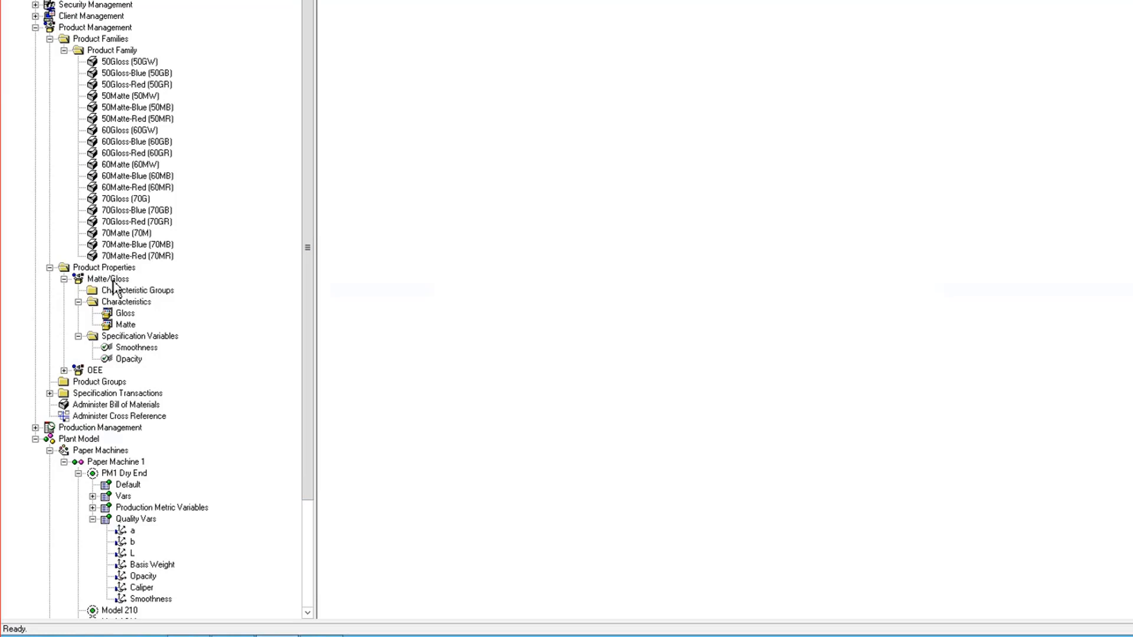
Step: Load Gloss and Matte into the spec grid; enter Smoothness 170/180 and Opacity 70/80 targets
right_click(109, 279)
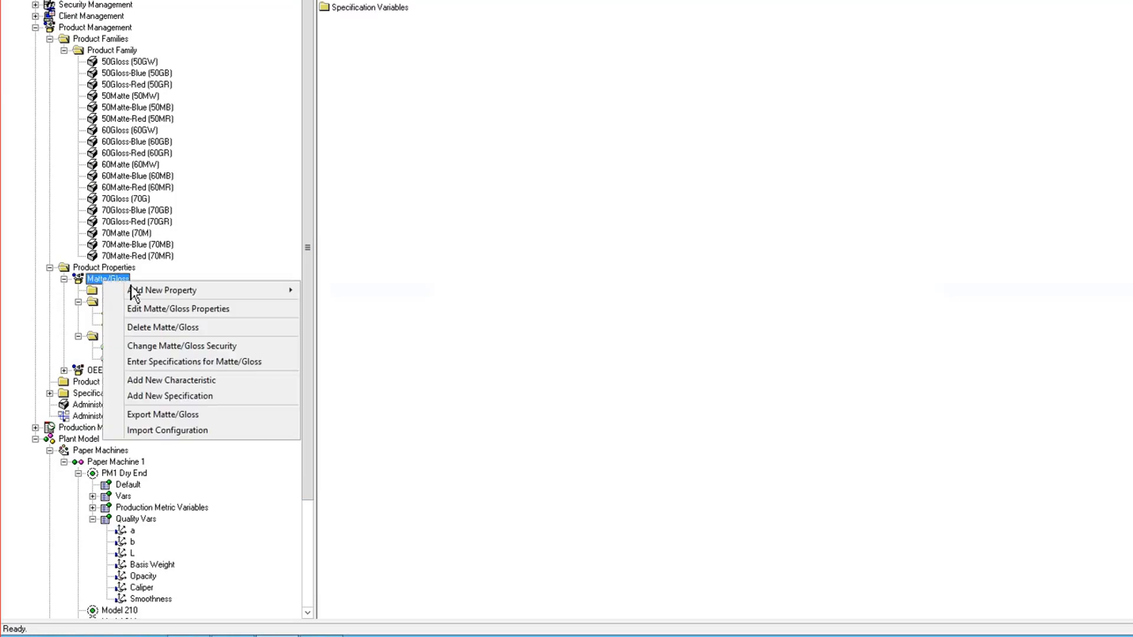
left_click(171, 380)
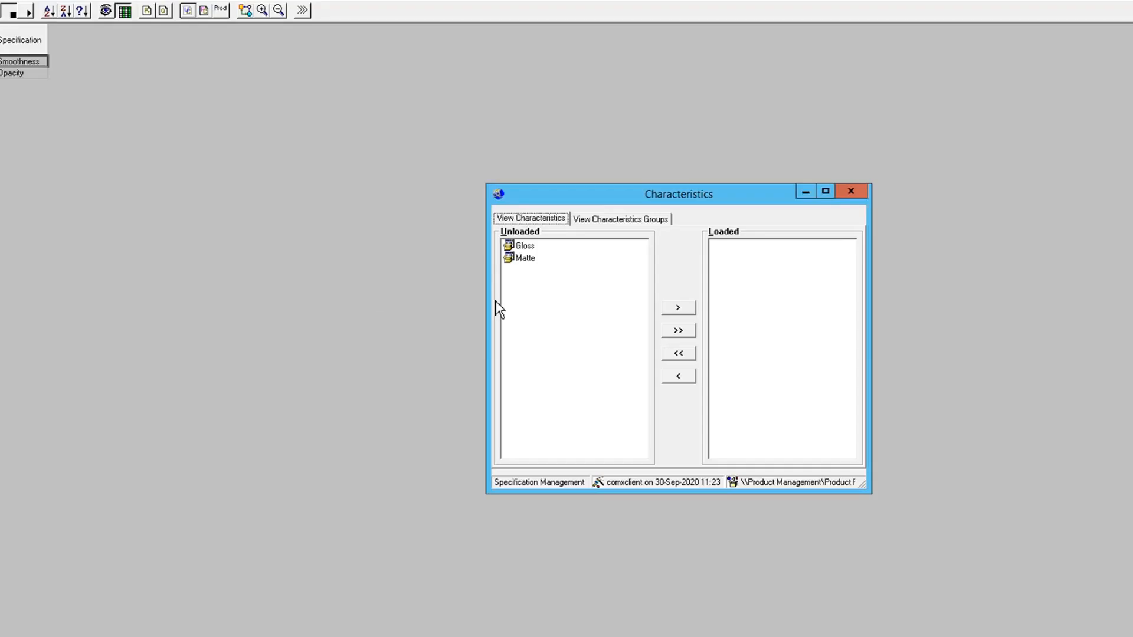
left_click(677, 330)
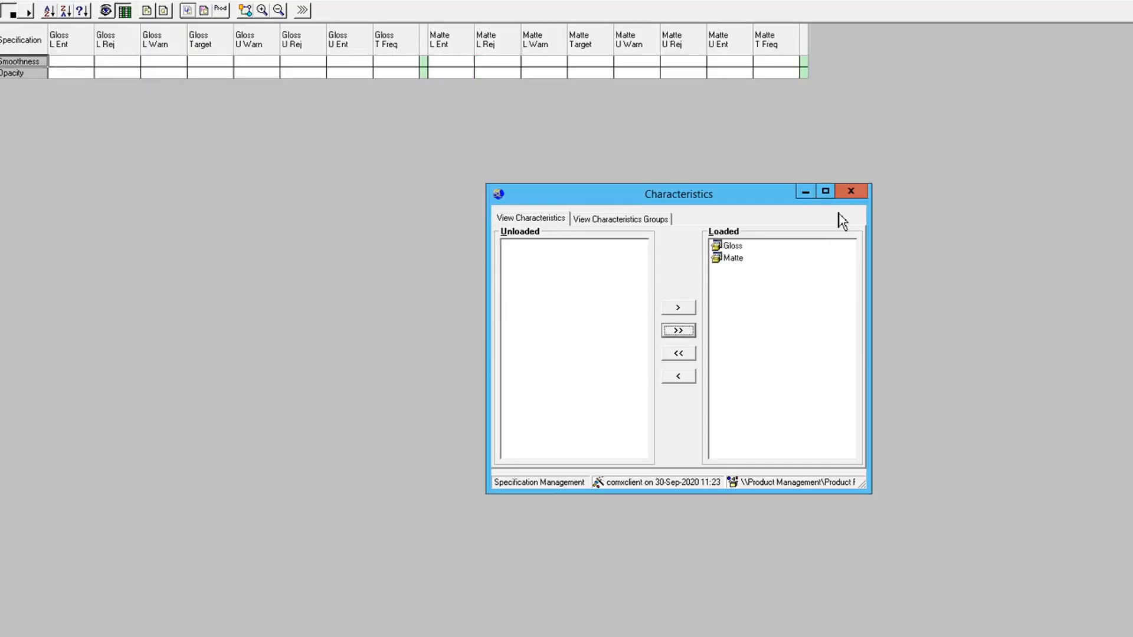
left_click(851, 191)
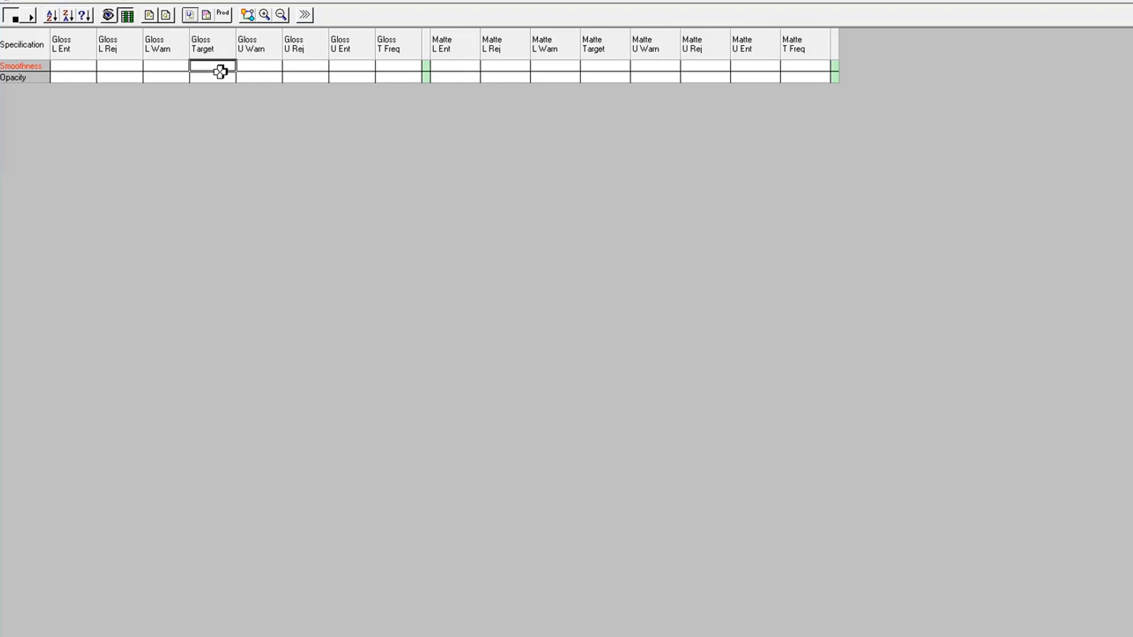
type("170.00")
left_click(606, 65)
type("180")
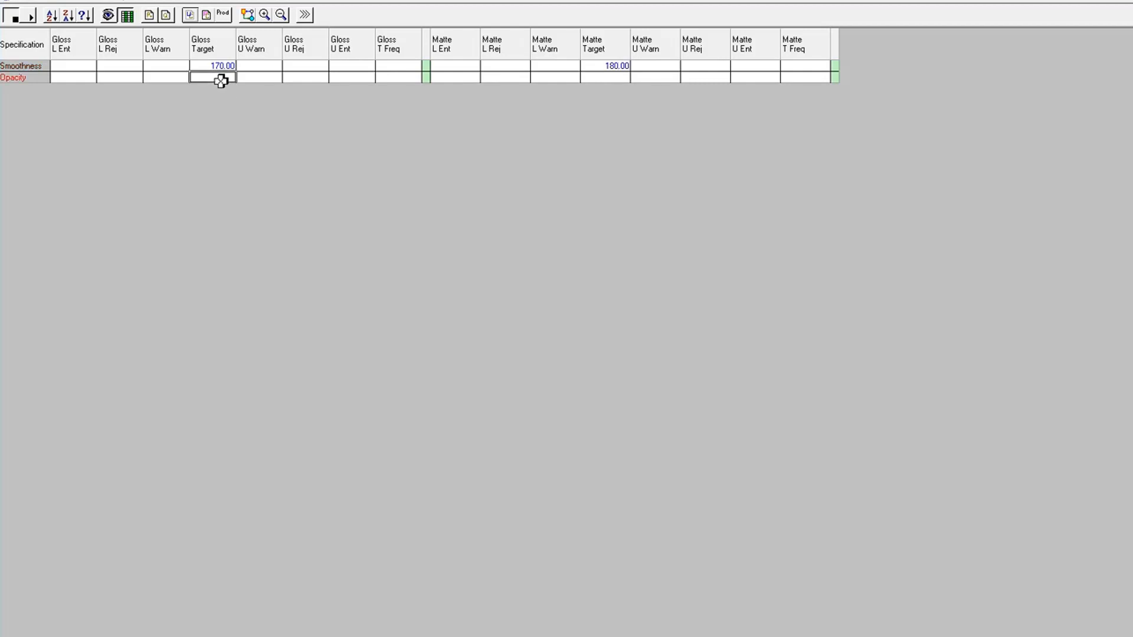
type("70.00")
left_click(605, 77)
type("80")
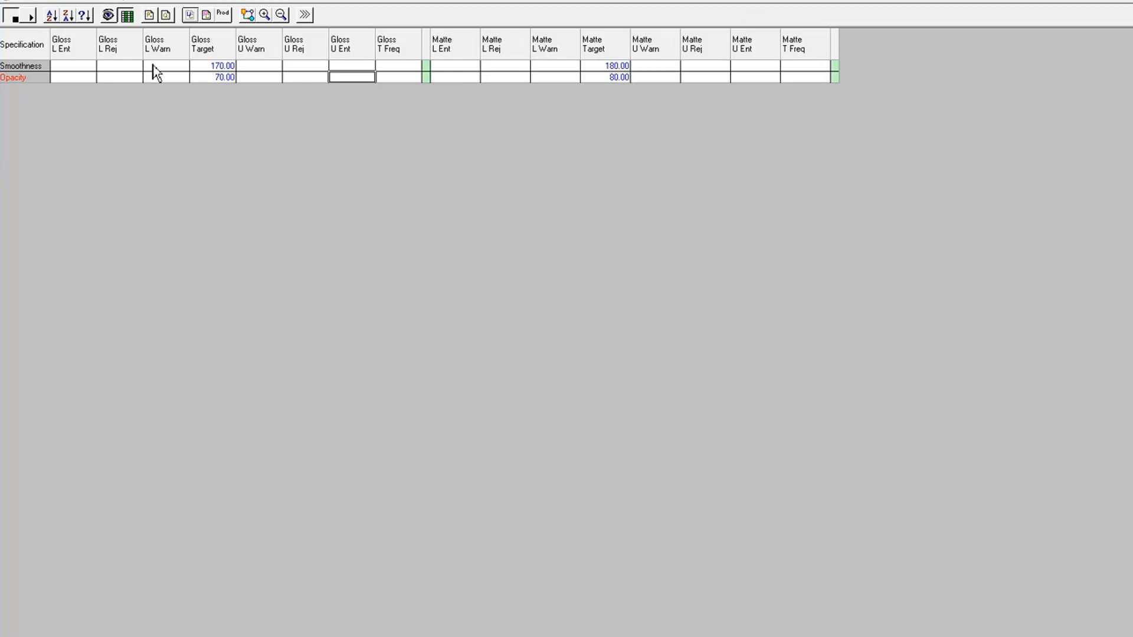
mouse_move(316, 42)
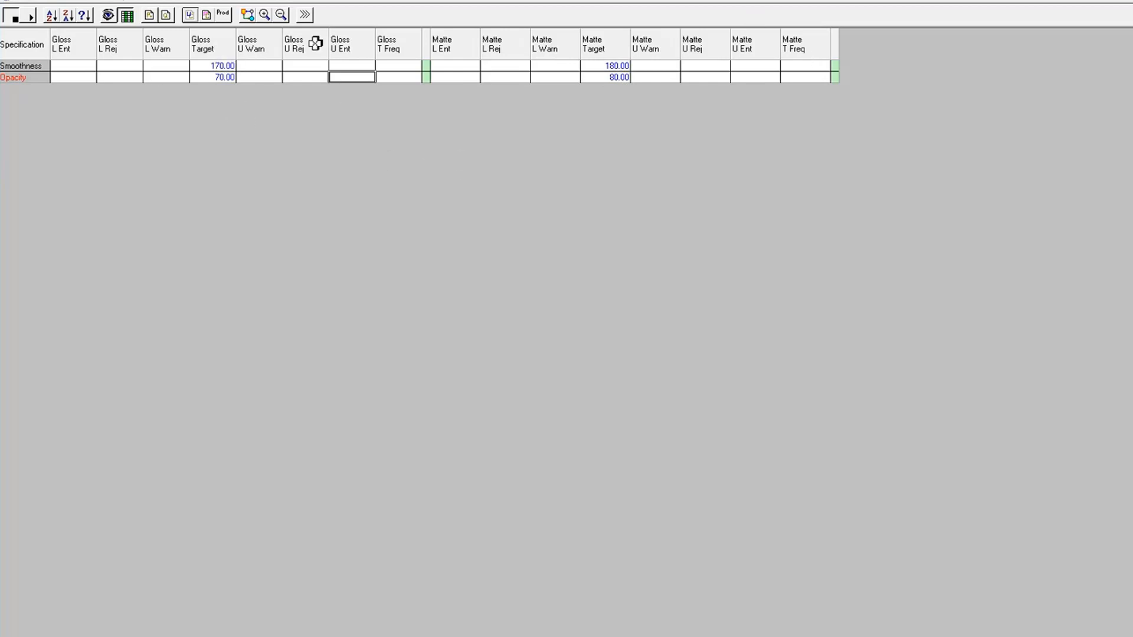
mouse_move(276, 92)
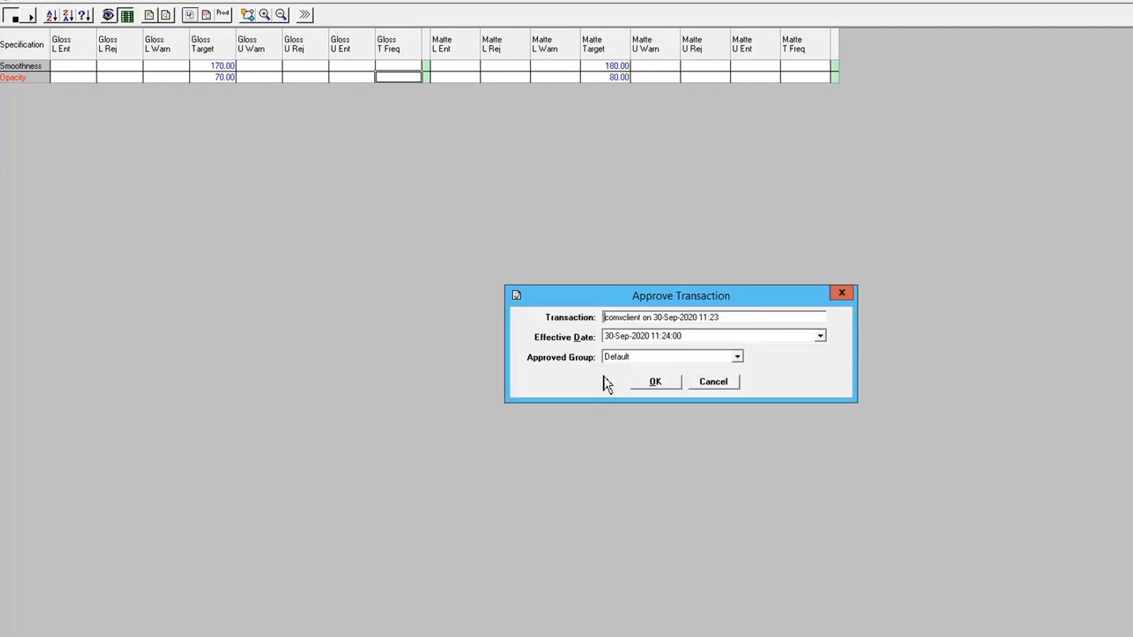
Step: Approve the Matte/Gloss specification transaction and confirm the service reload
left_click(654, 382)
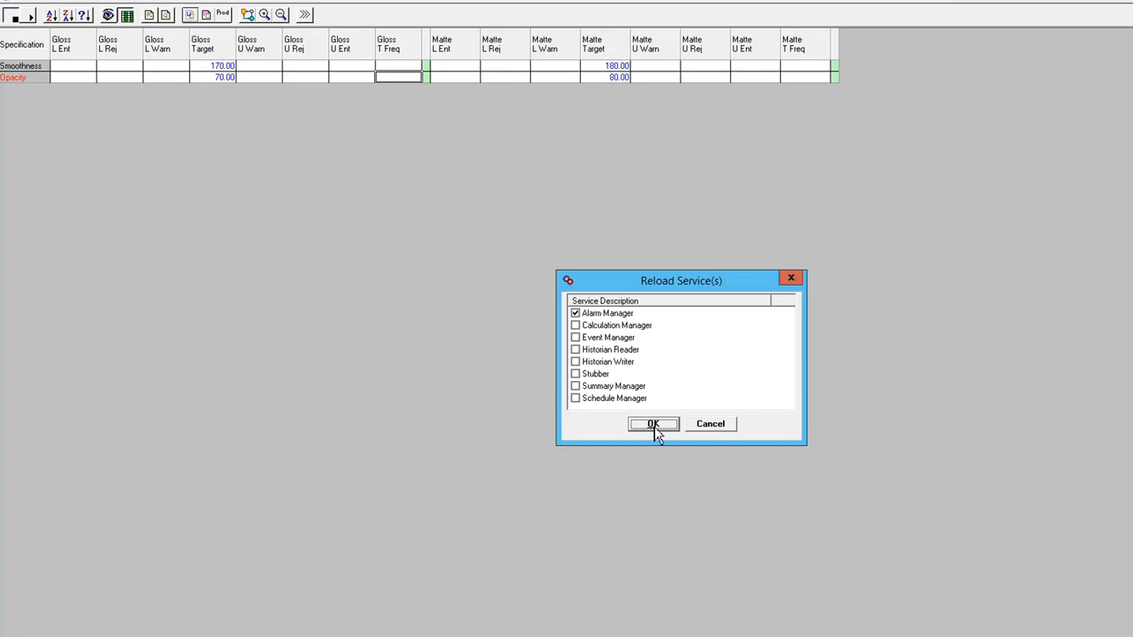
left_click(653, 424)
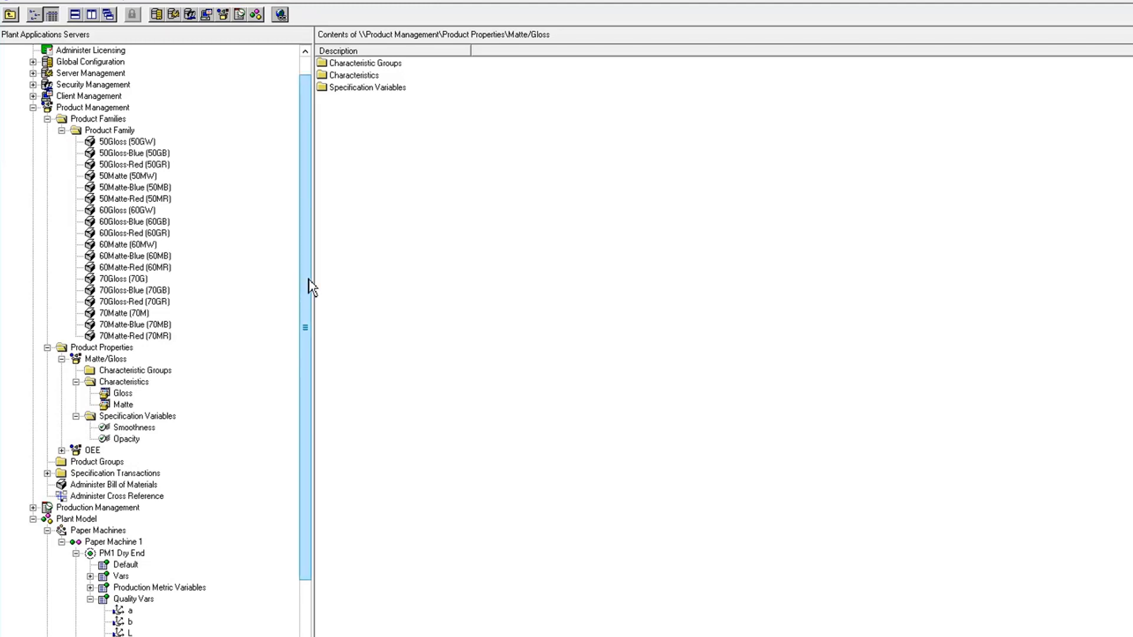
Step: Scroll to PM1 Dry End and start entering its specifications
scroll("down", 3)
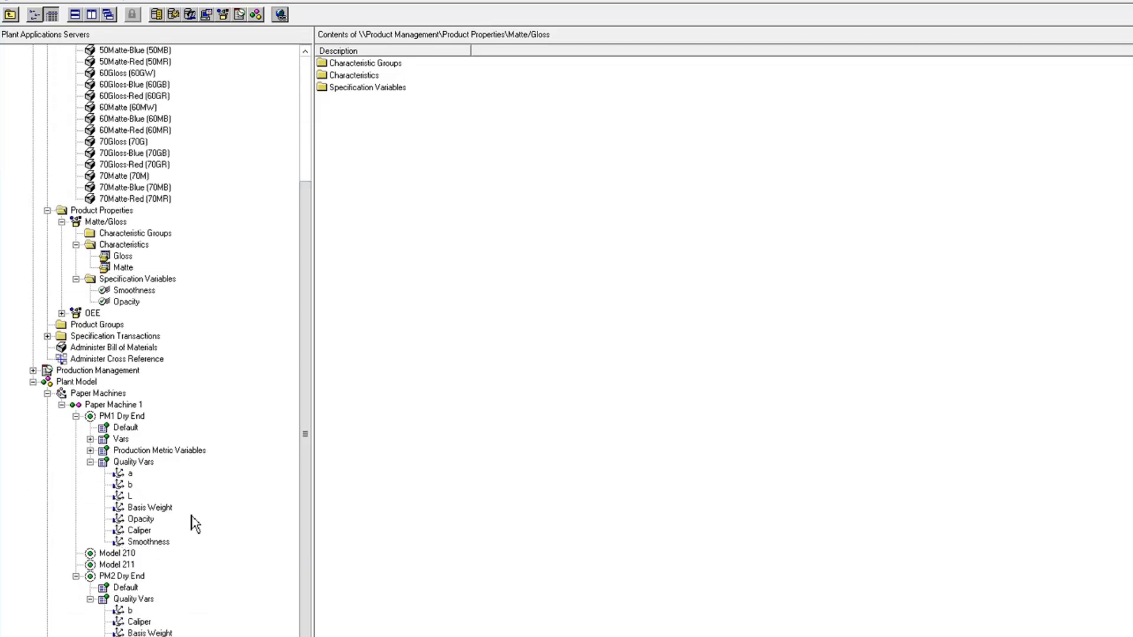
mouse_move(133, 427)
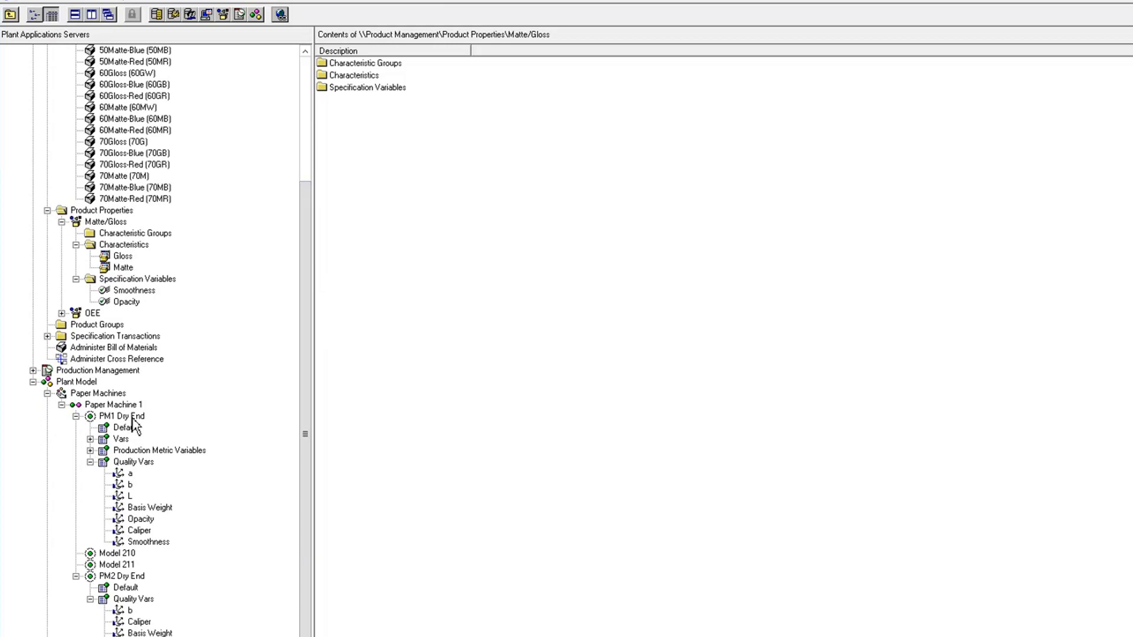
right_click(122, 416)
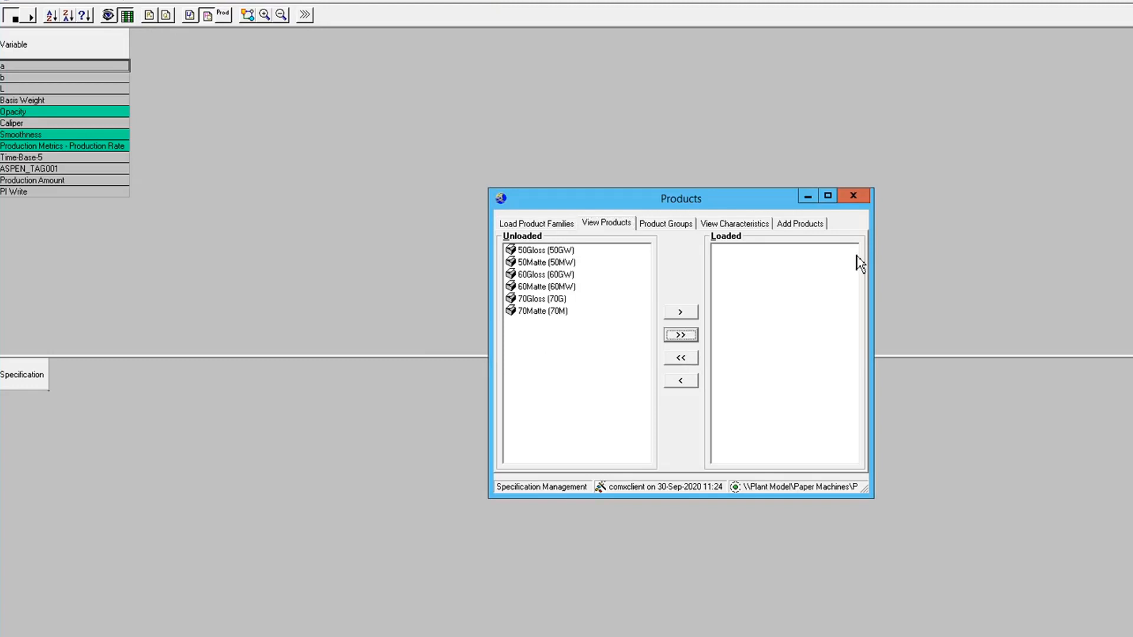
Step: Load all six Gloss and Matte products onto PM1 Dry End and show their characteristics
left_click(679, 335)
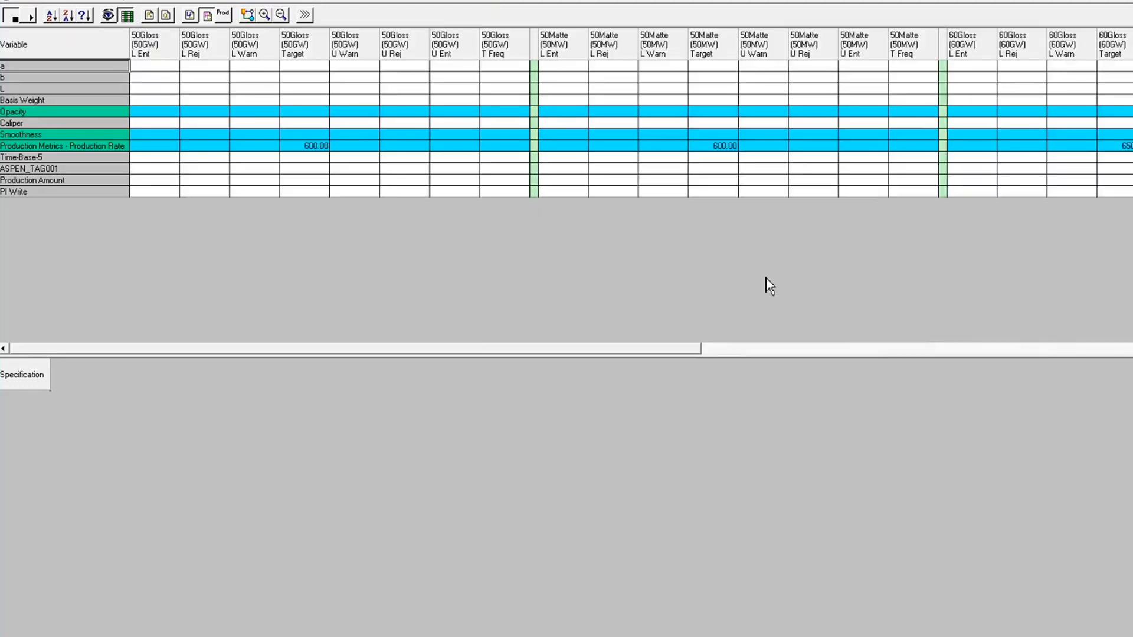
mouse_move(190, 14)
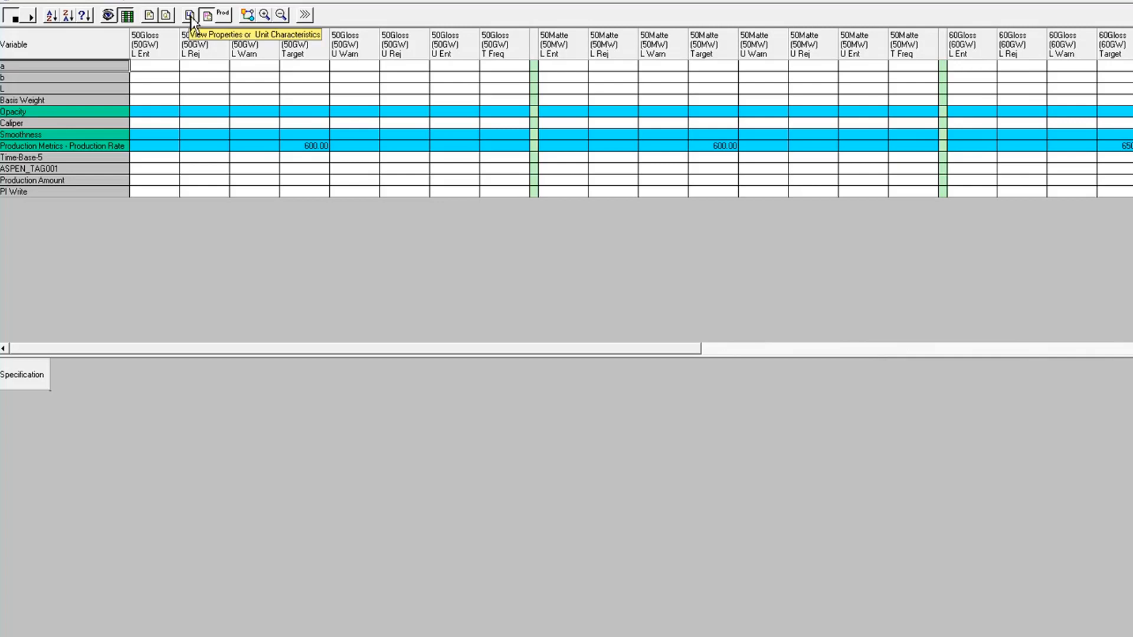
left_click(189, 14)
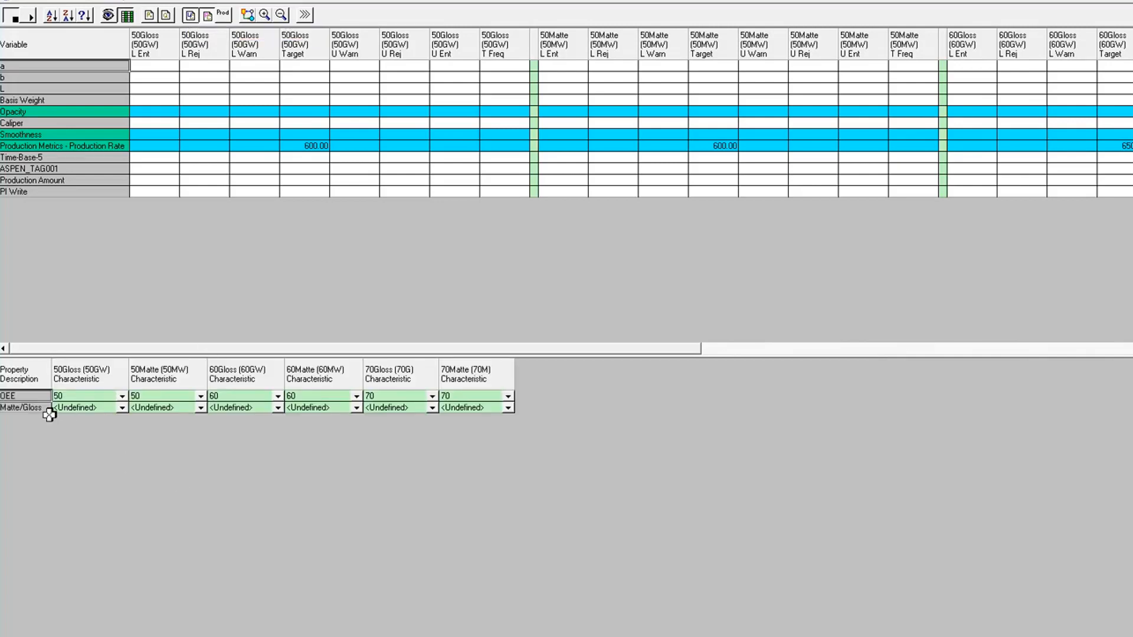
mouse_move(118, 422)
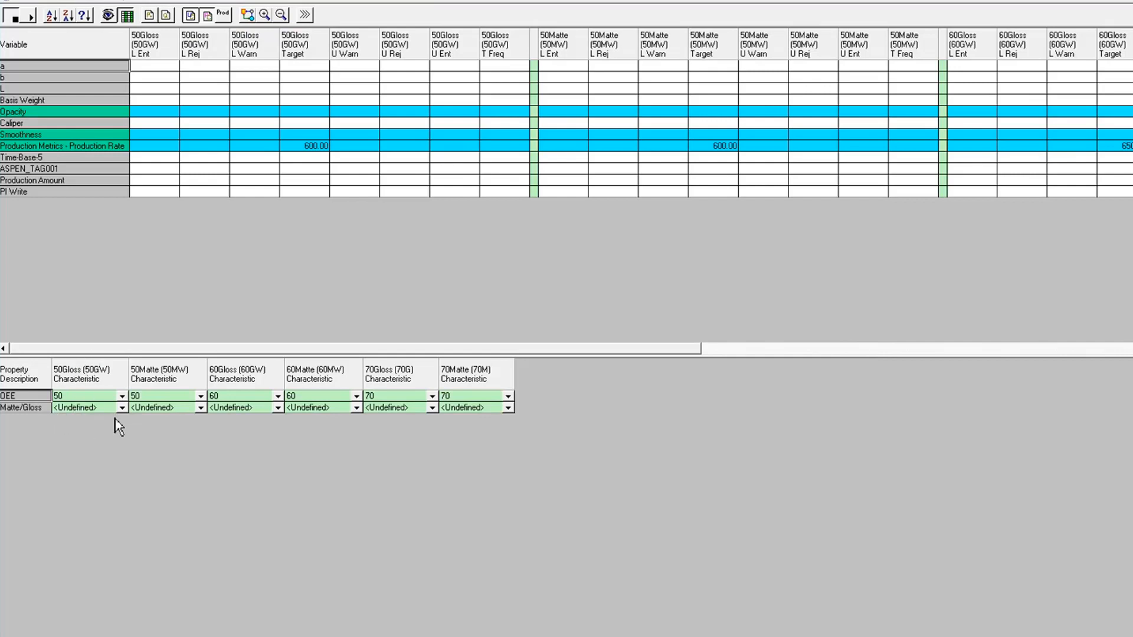
Step: Assign Gloss to 50Gloss, 60Gloss, 70Gloss and Matte to 50Matte, 60Matte, 70Matte
left_click(121, 407)
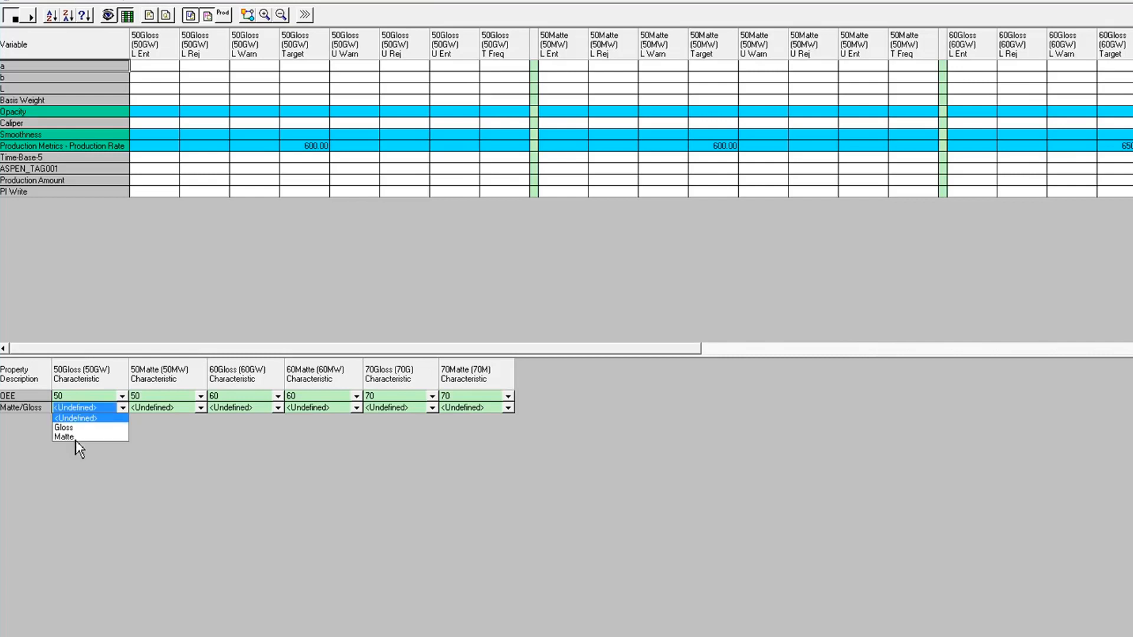
left_click(64, 427)
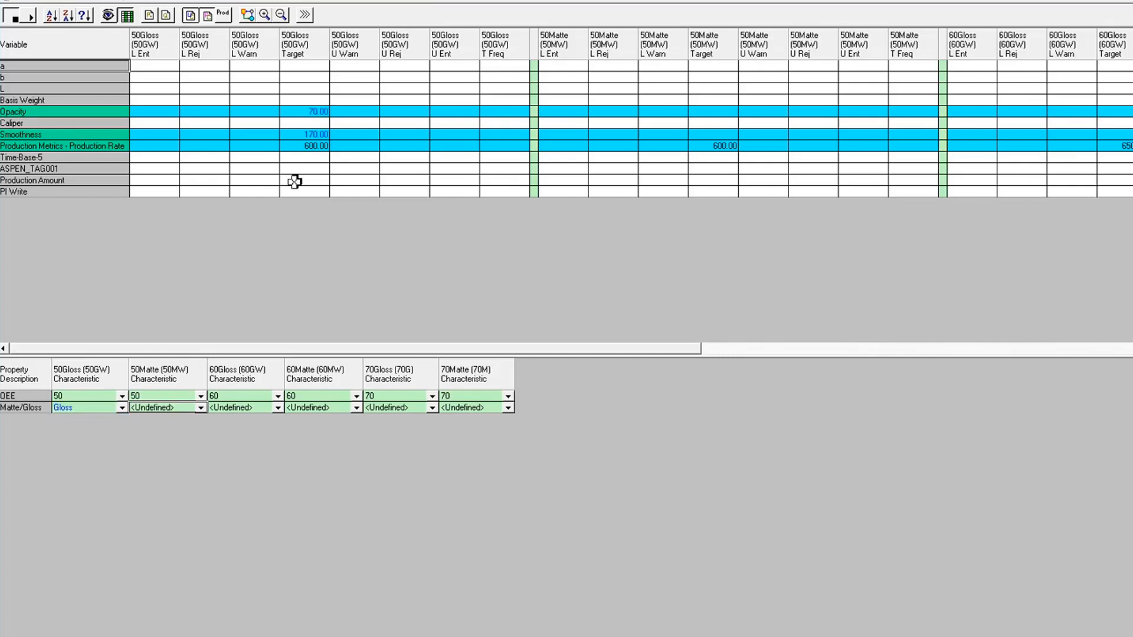
mouse_move(293, 104)
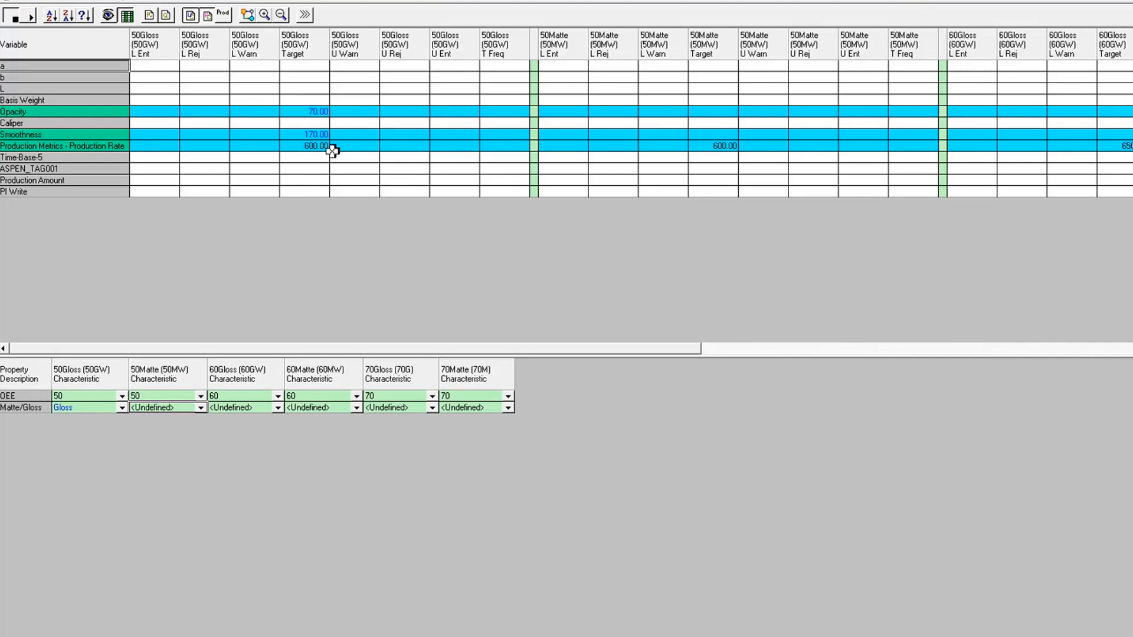
mouse_move(301, 120)
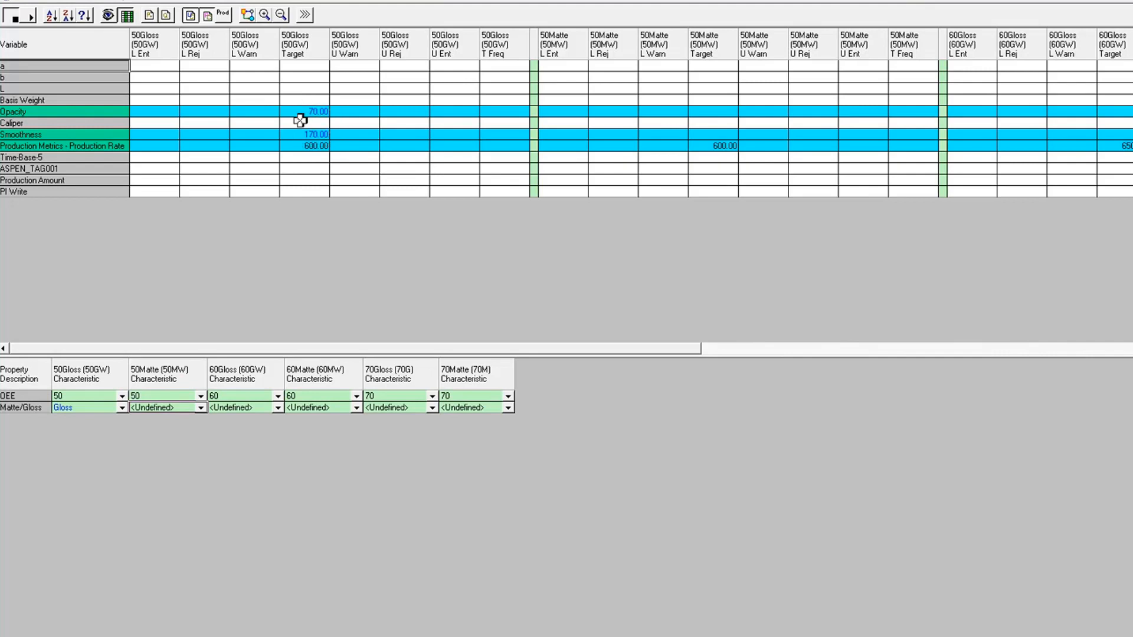
mouse_move(81, 428)
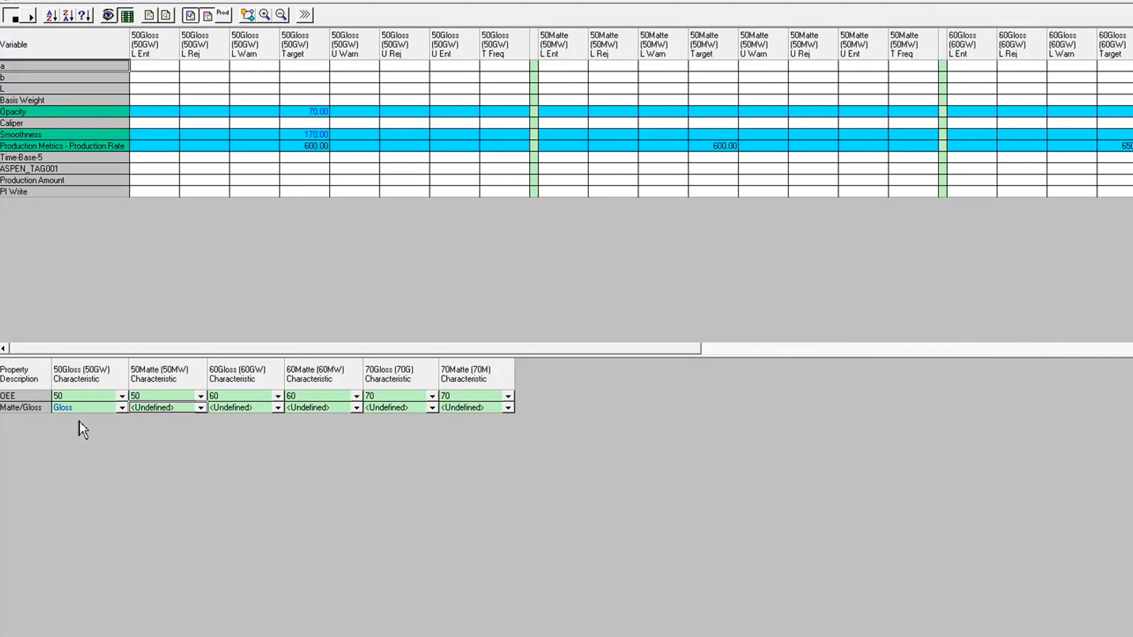
mouse_move(209, 421)
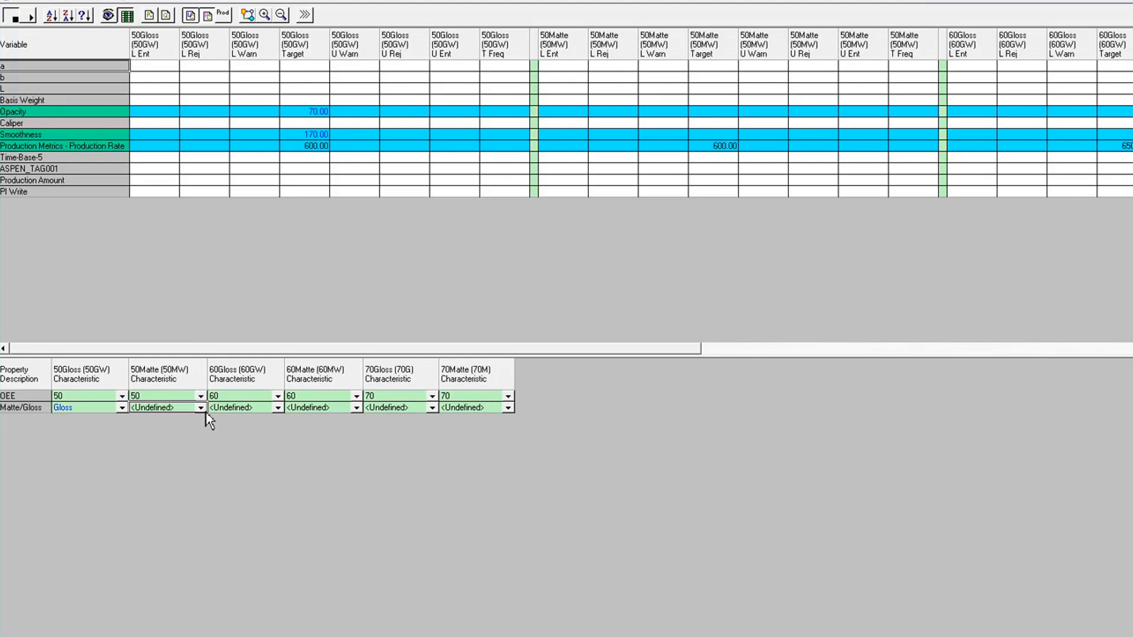
left_click(163, 408)
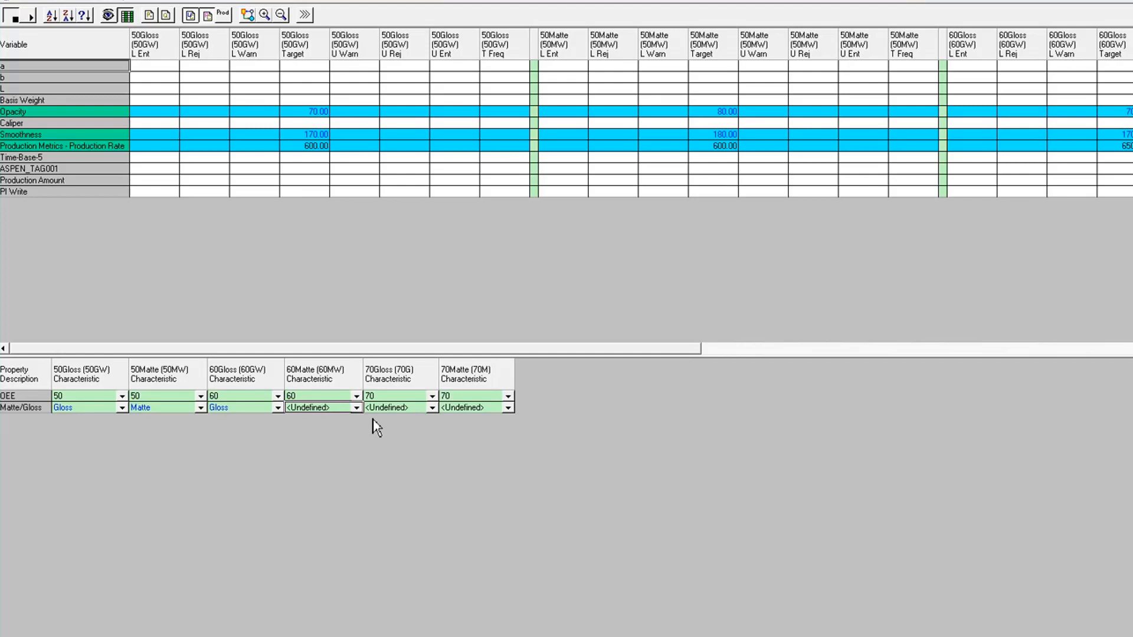
left_click(354, 408)
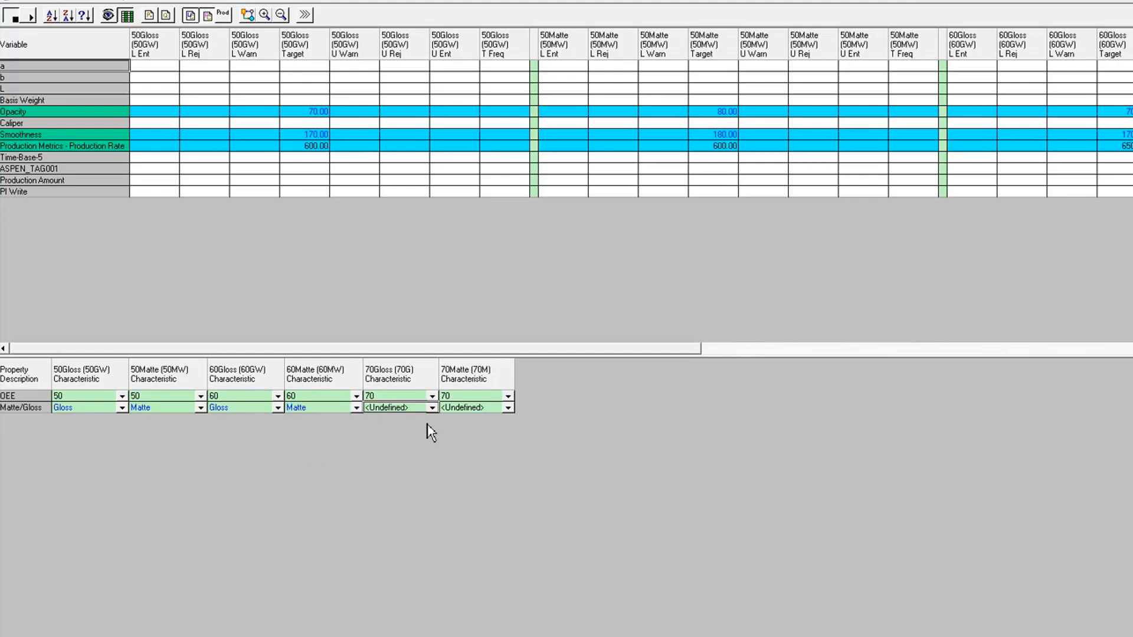
left_click(396, 407)
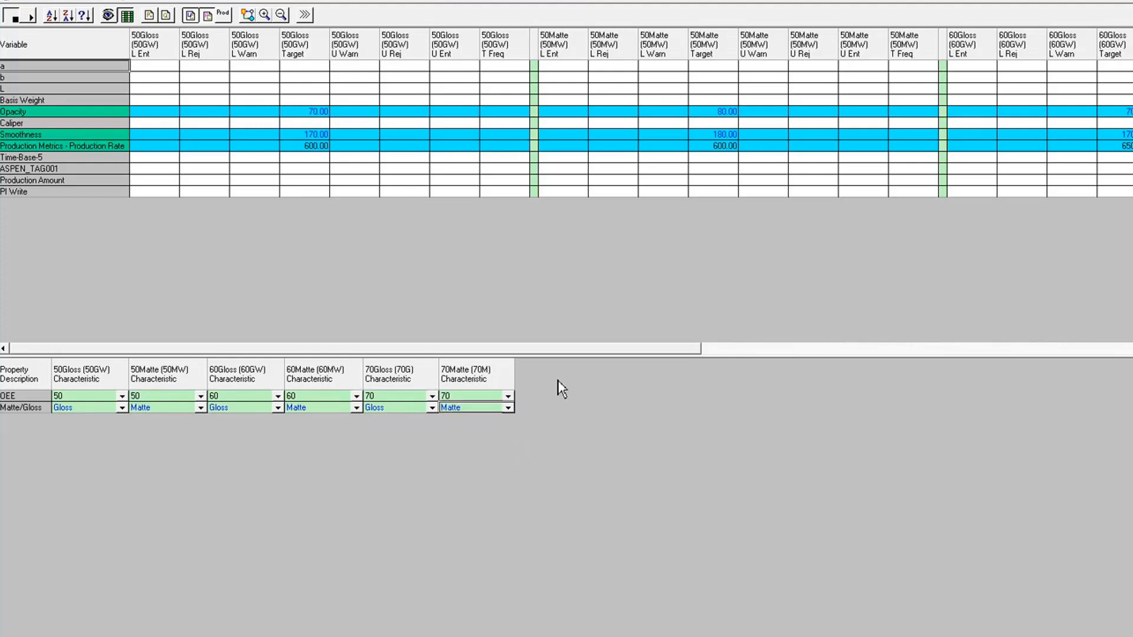
mouse_move(528, 414)
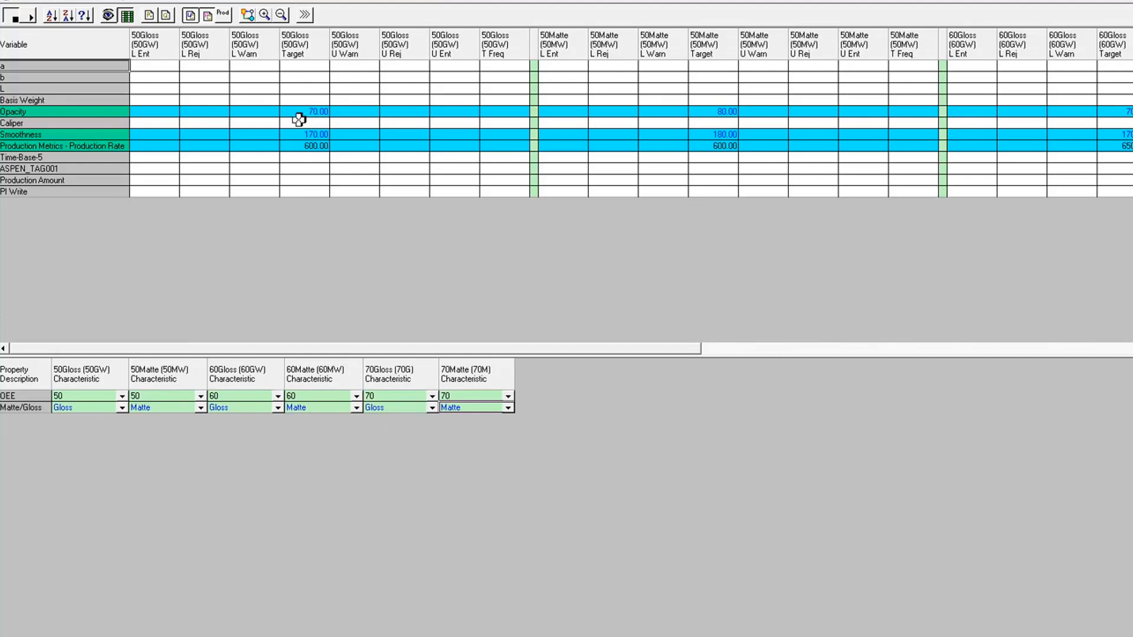
mouse_move(730, 146)
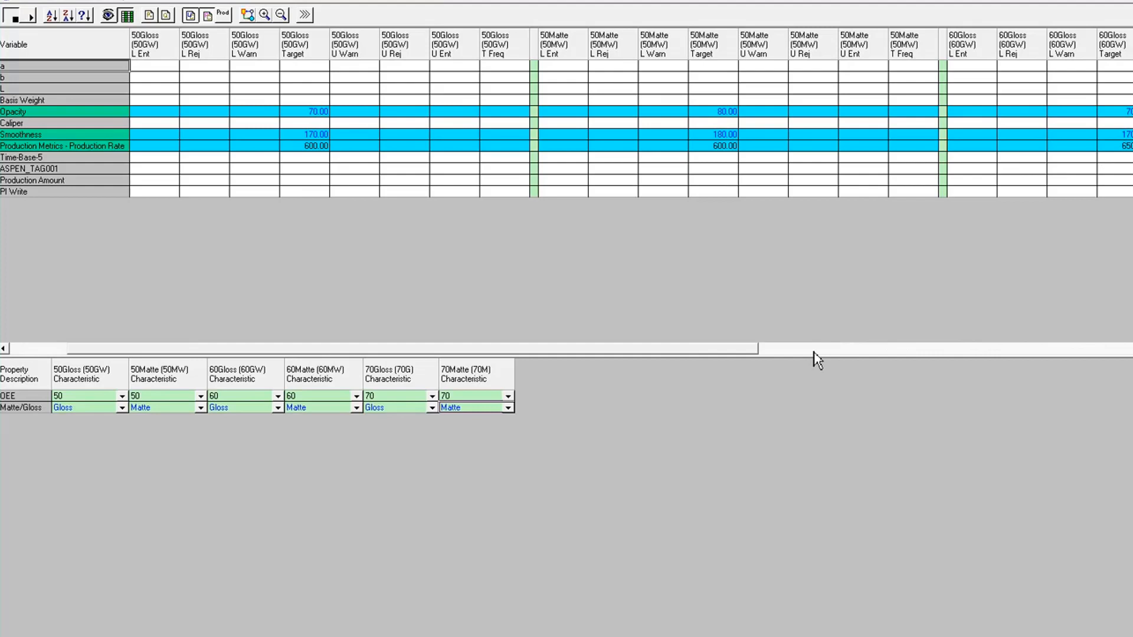
Step: Approve the PM1 Dry End specification transaction and confirm the service reload
scroll("right", 3)
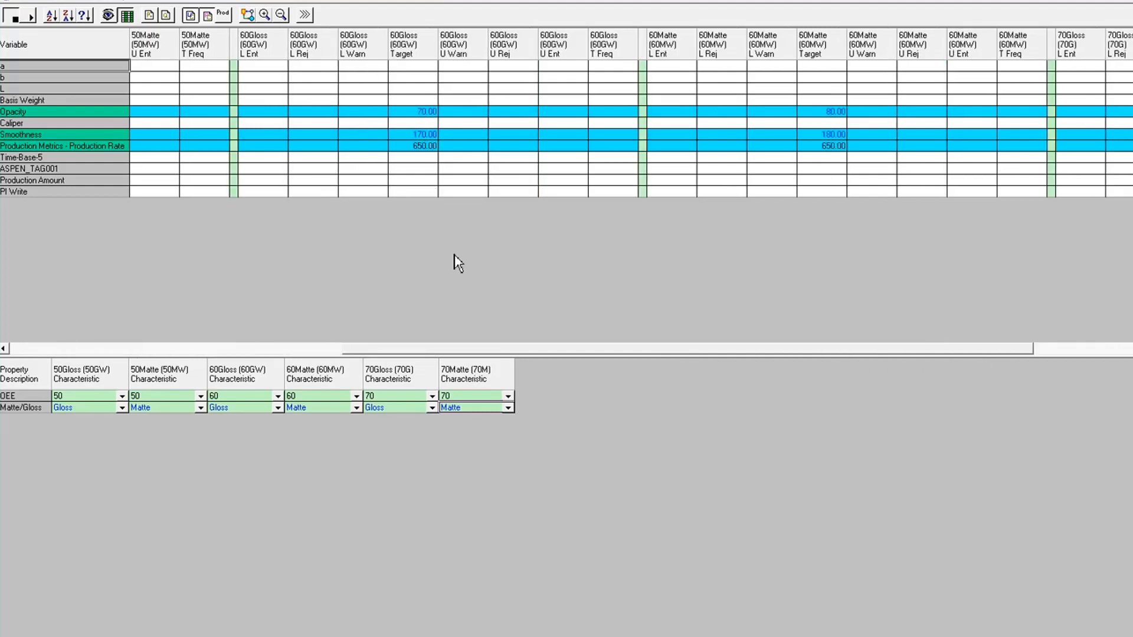
mouse_move(472, 444)
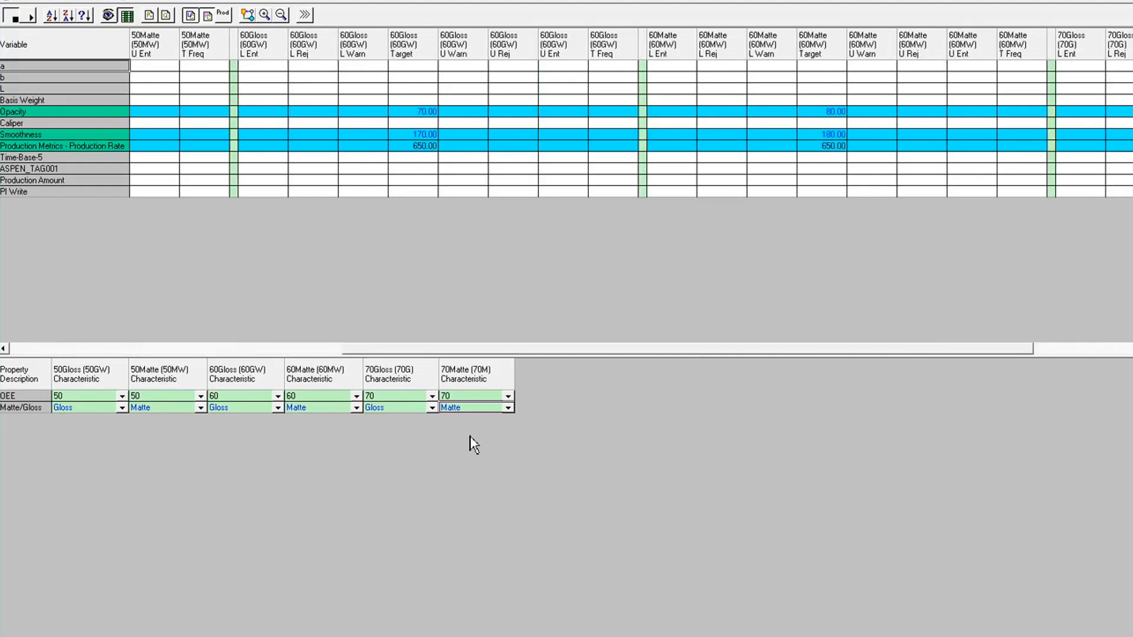
mouse_move(443, 464)
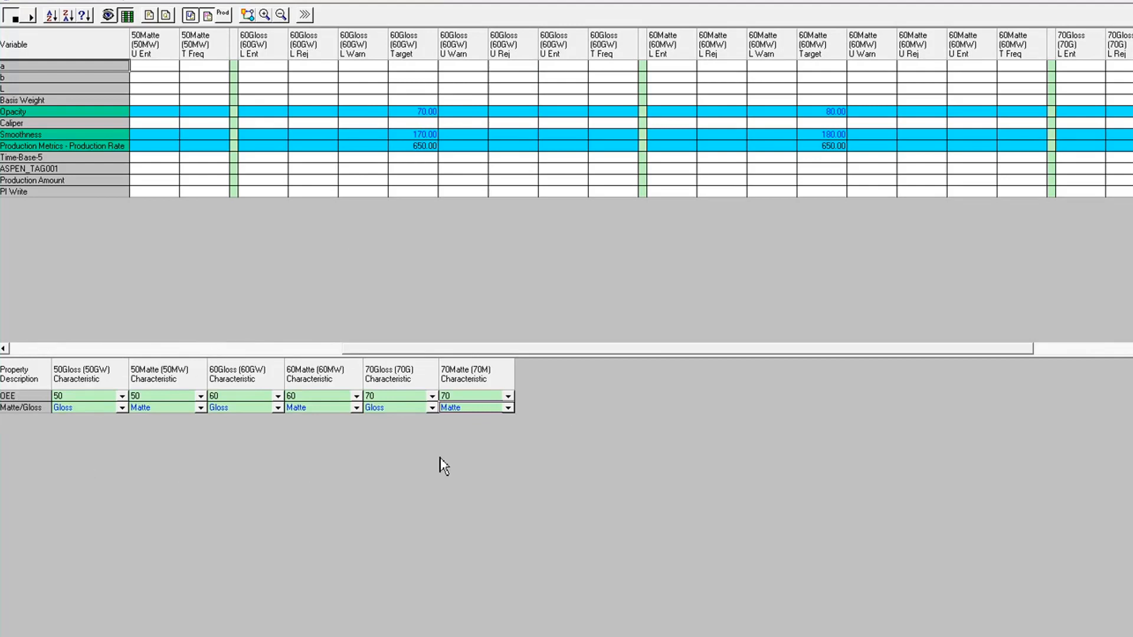
mouse_move(196, 412)
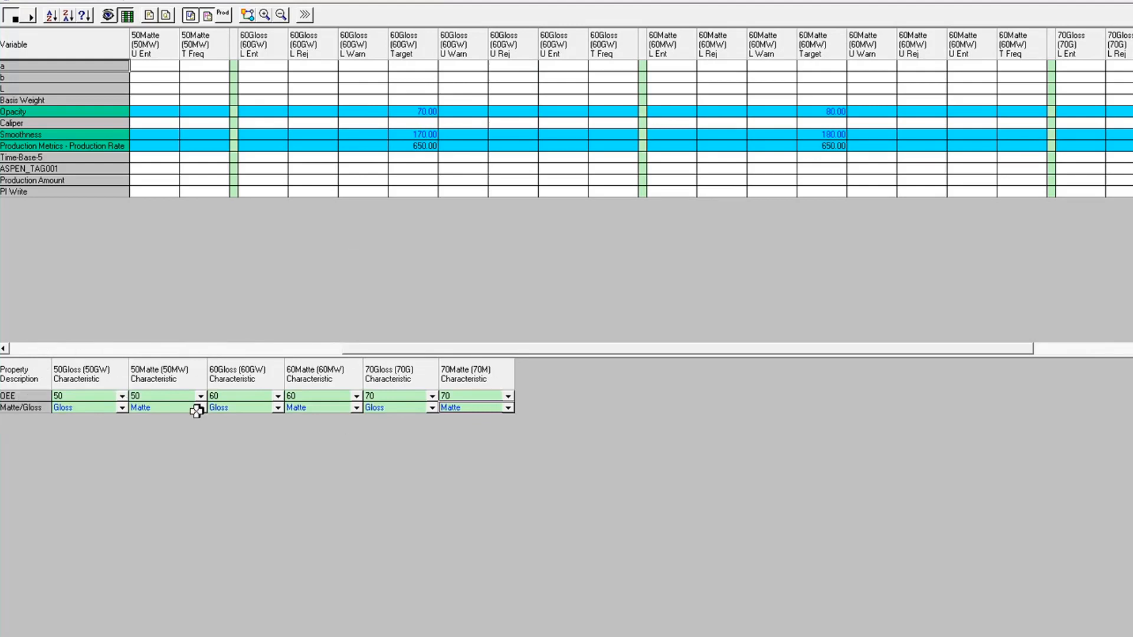
mouse_move(480, 434)
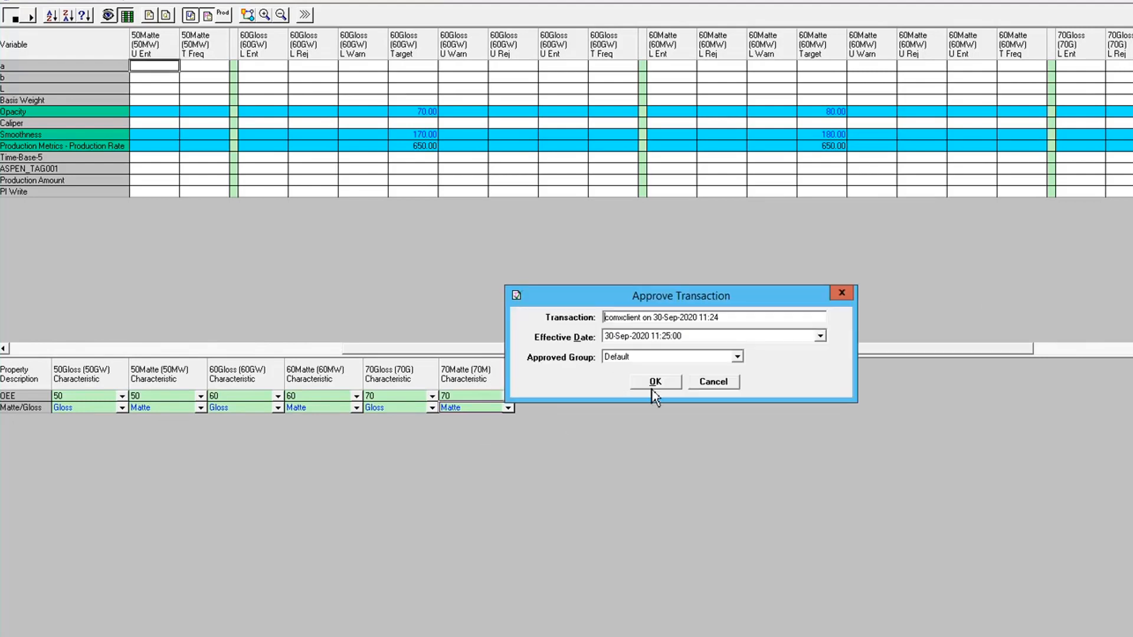
left_click(654, 382)
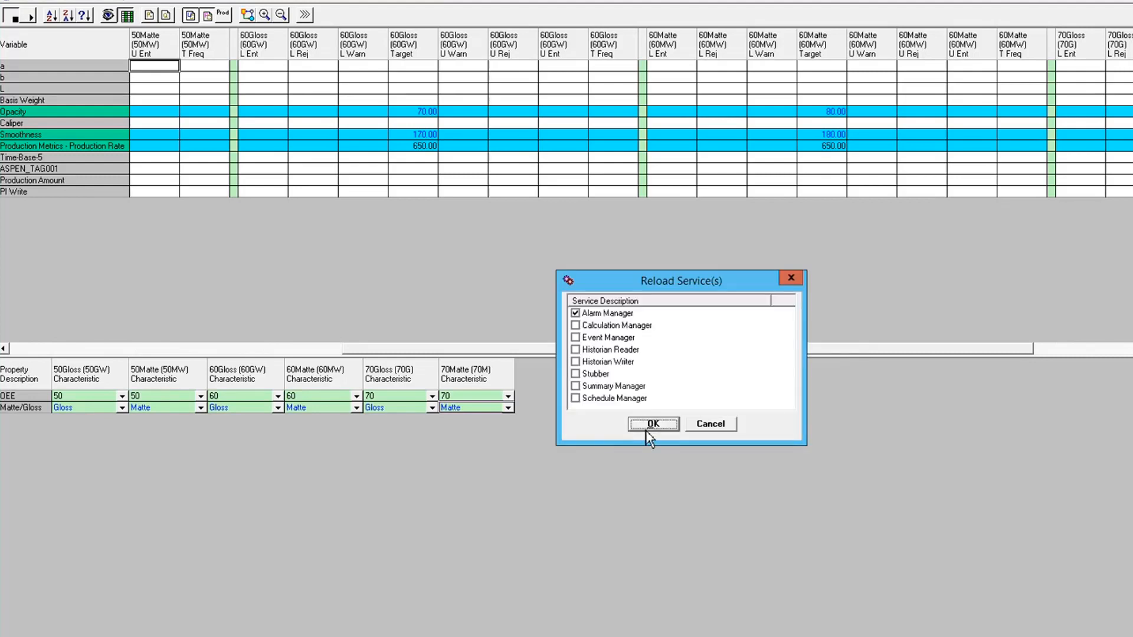
left_click(651, 424)
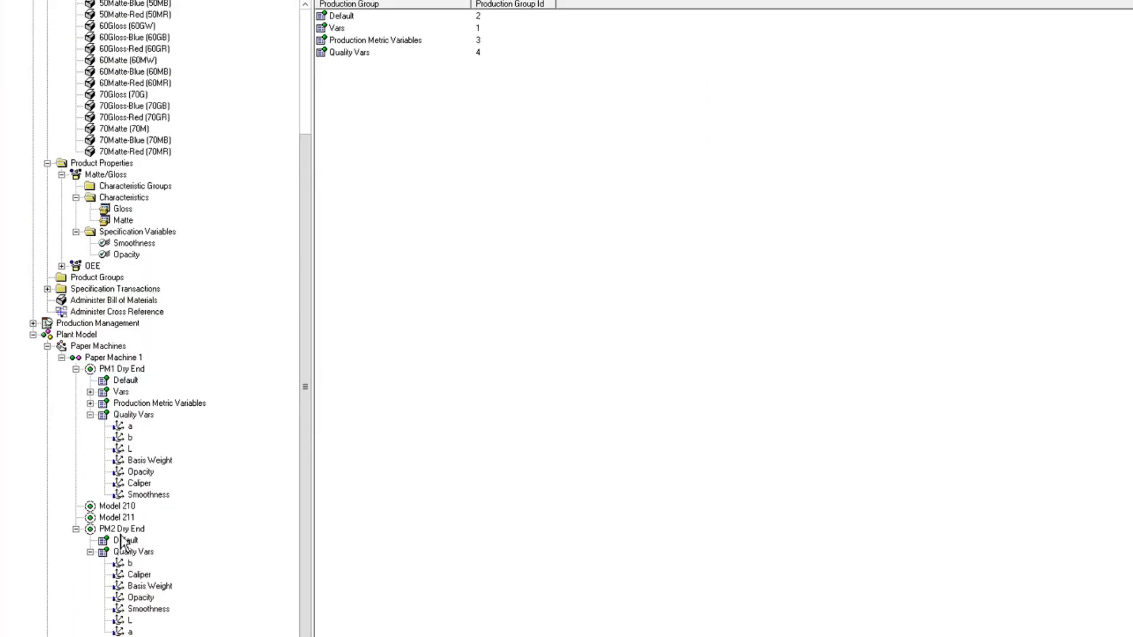
Step: Open PM2 Dry End specifications, dismiss the Products window, and show Matte/Gloss mappings
right_click(113, 528)
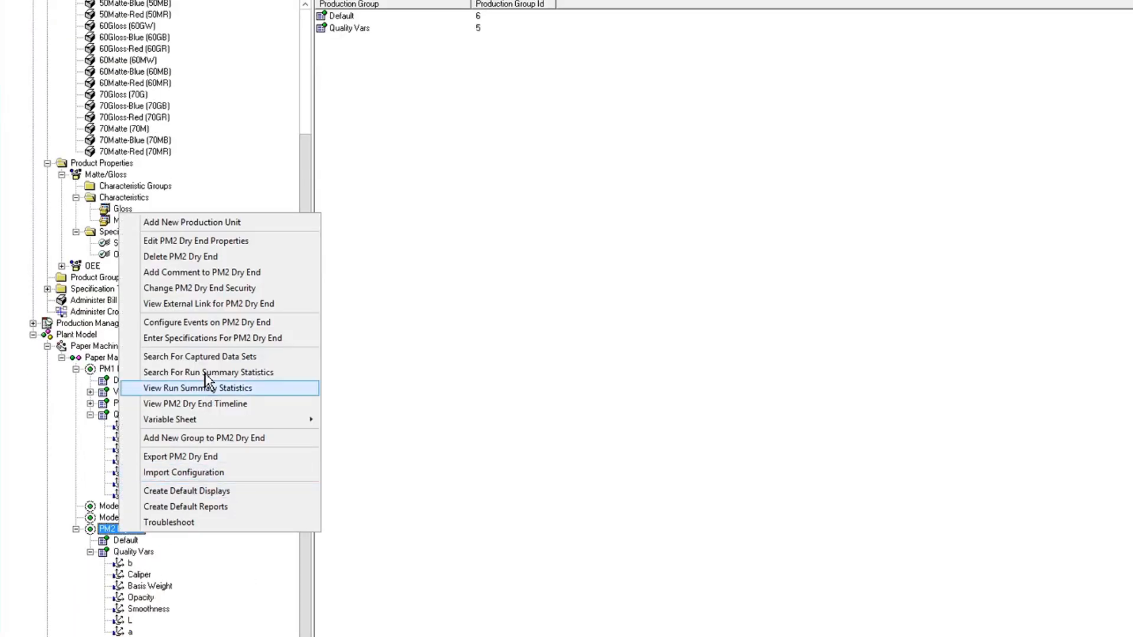
mouse_move(202, 343)
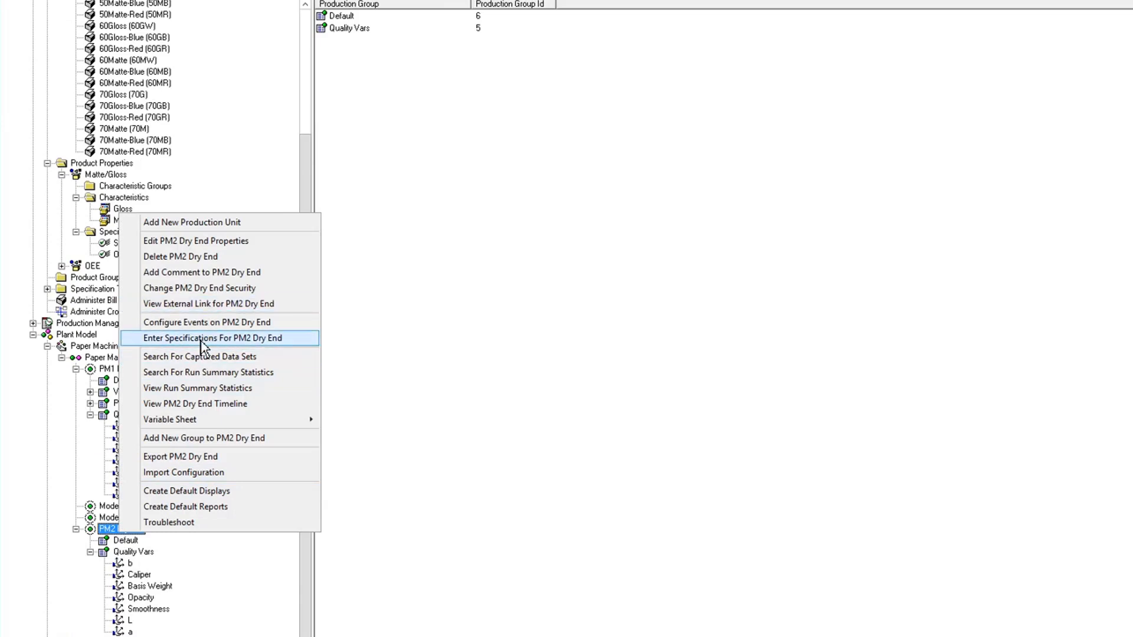
left_click(211, 338)
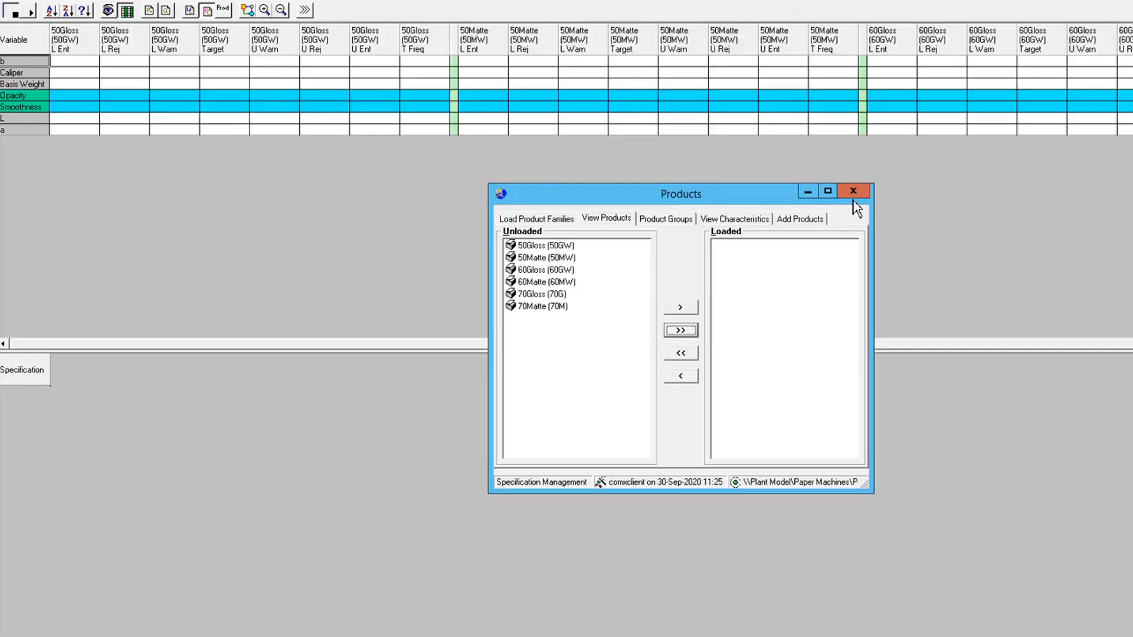
left_click(853, 191)
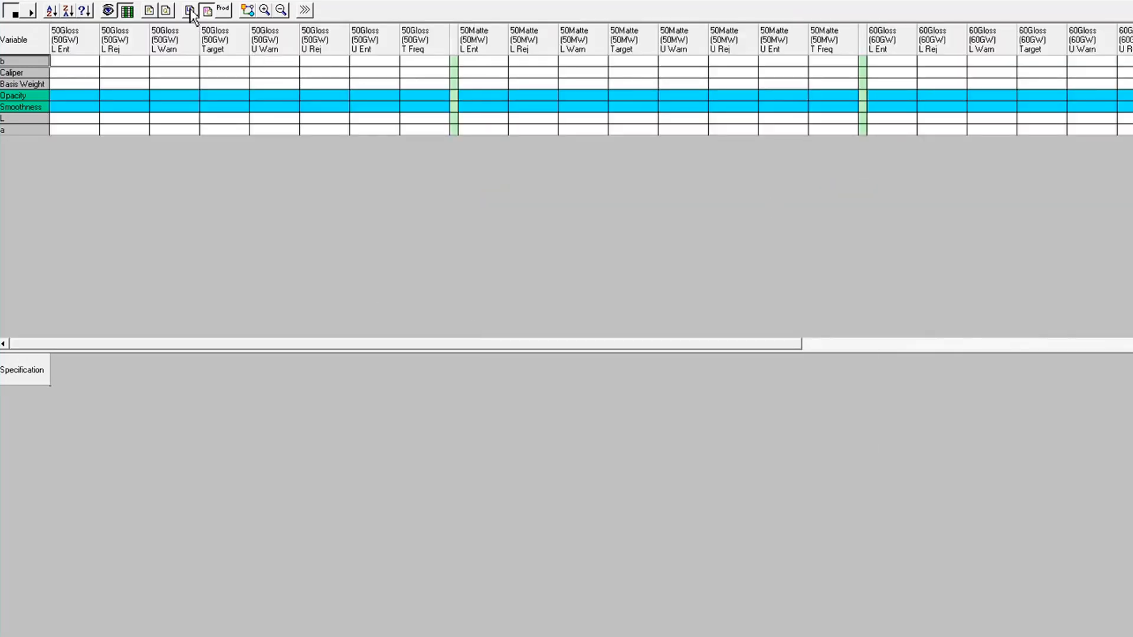
left_click(190, 10)
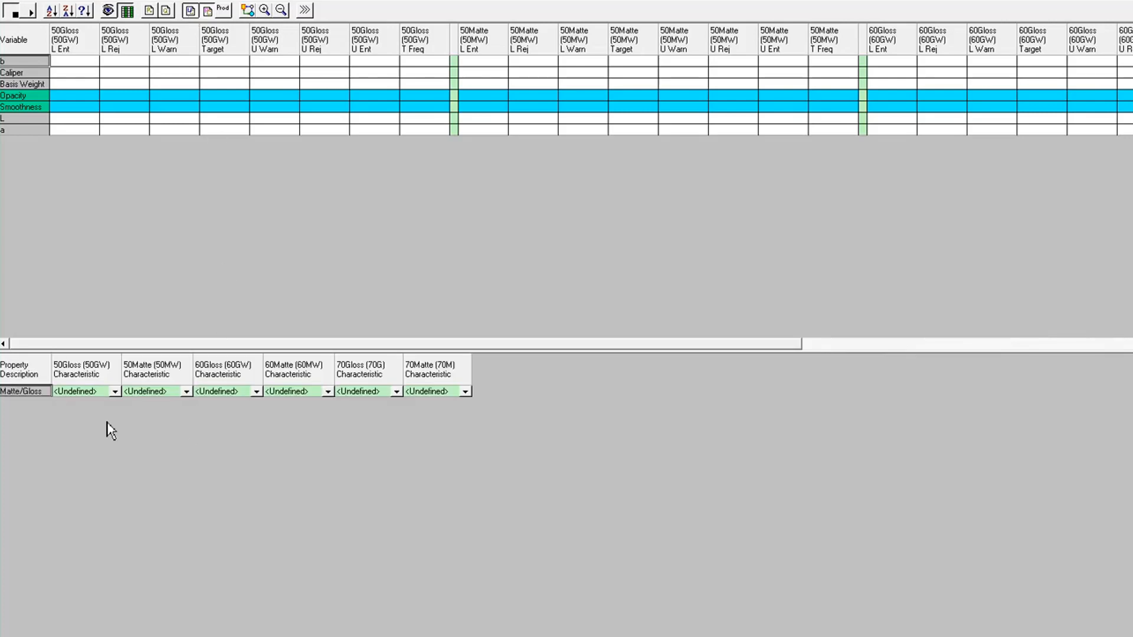
Step: Set Matte/Gloss to Gloss for 50Gloss and 60Gloss, and Matte for 70Matte on PM2 Dry End
left_click(115, 390)
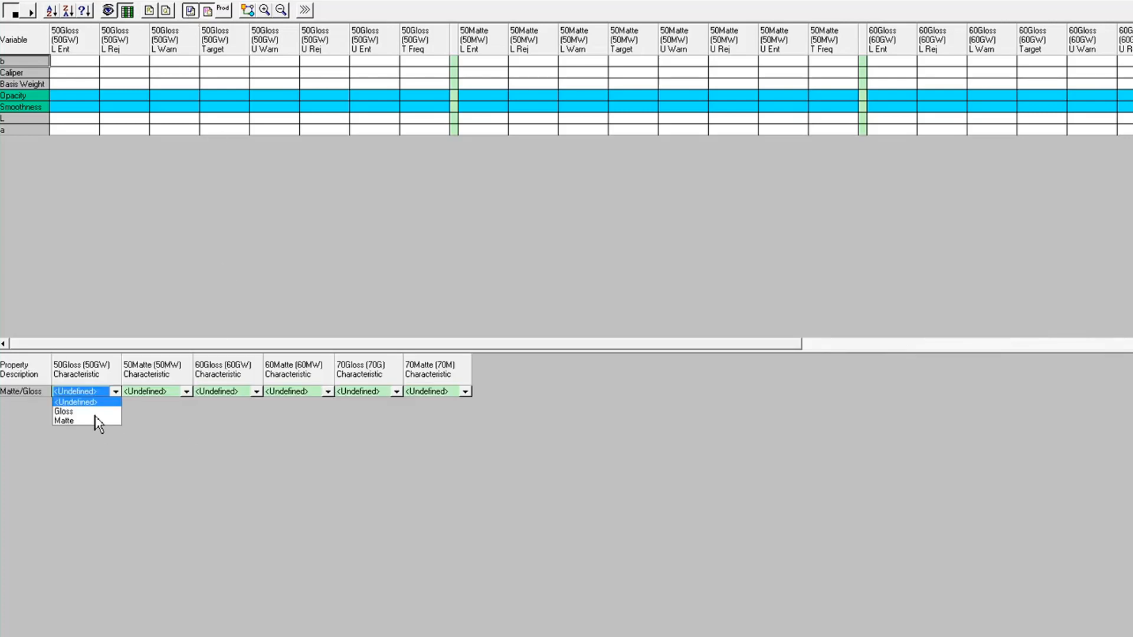
left_click(64, 411)
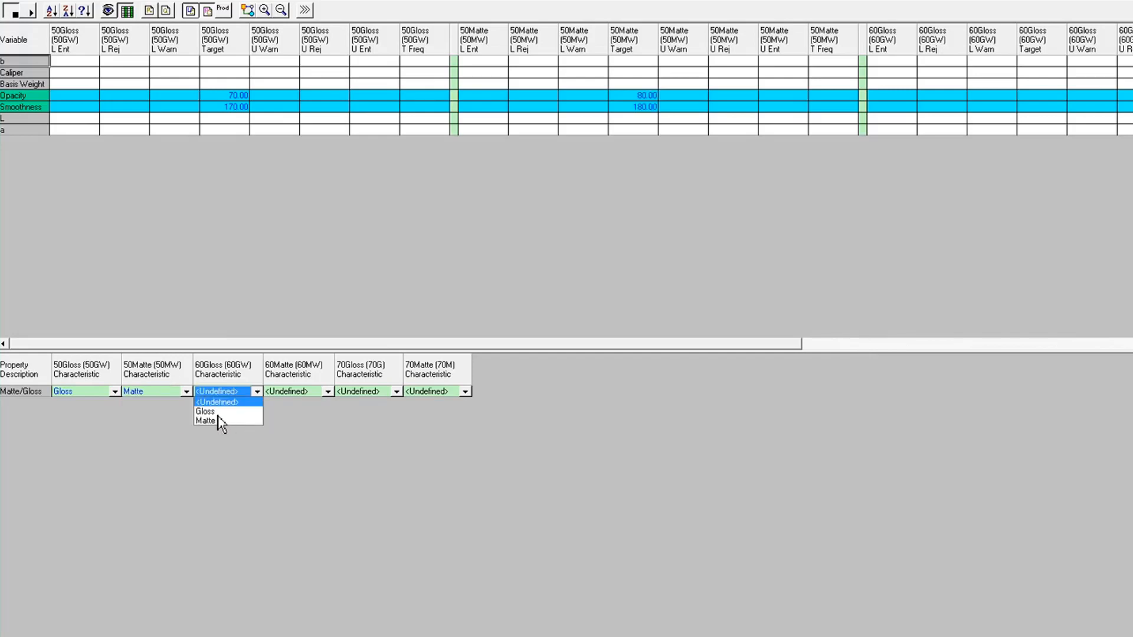
left_click(206, 412)
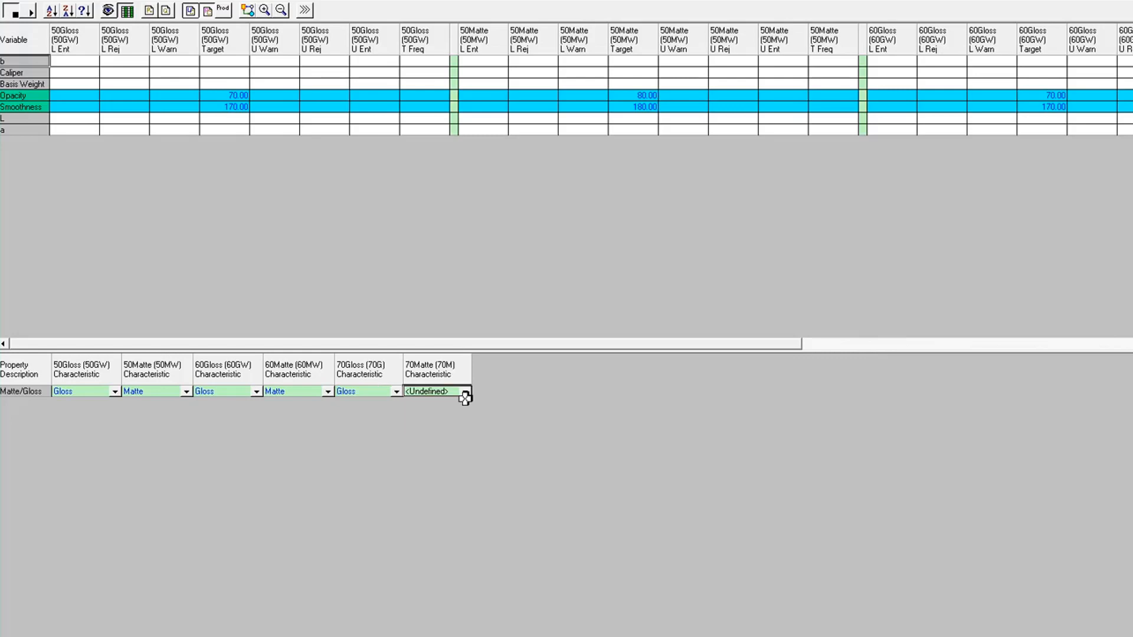
left_click(430, 391)
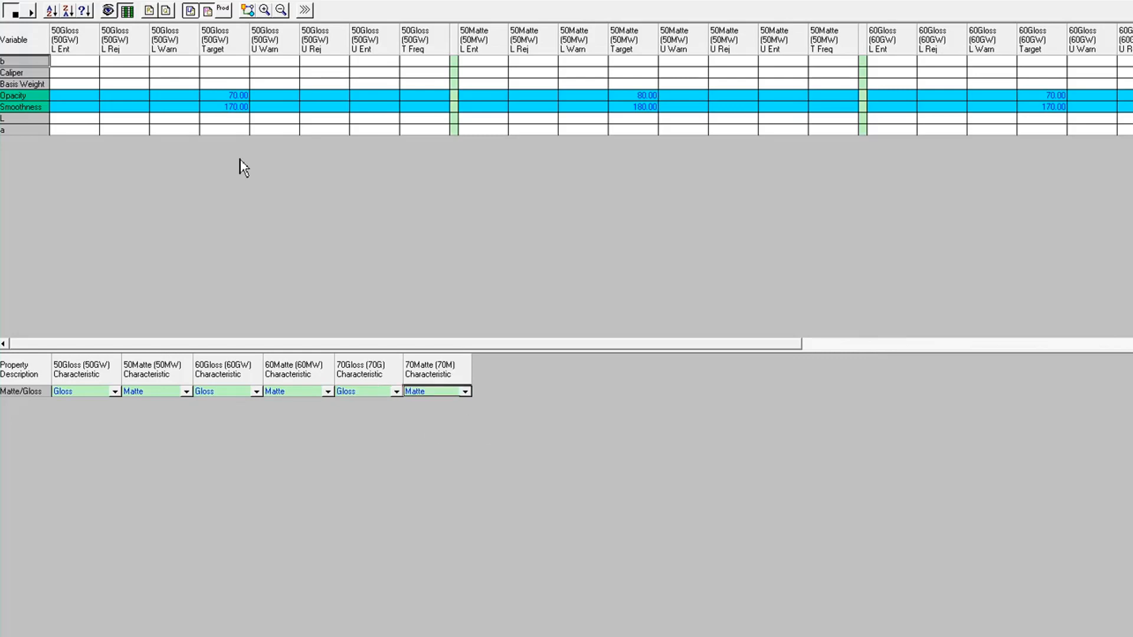
mouse_move(643, 122)
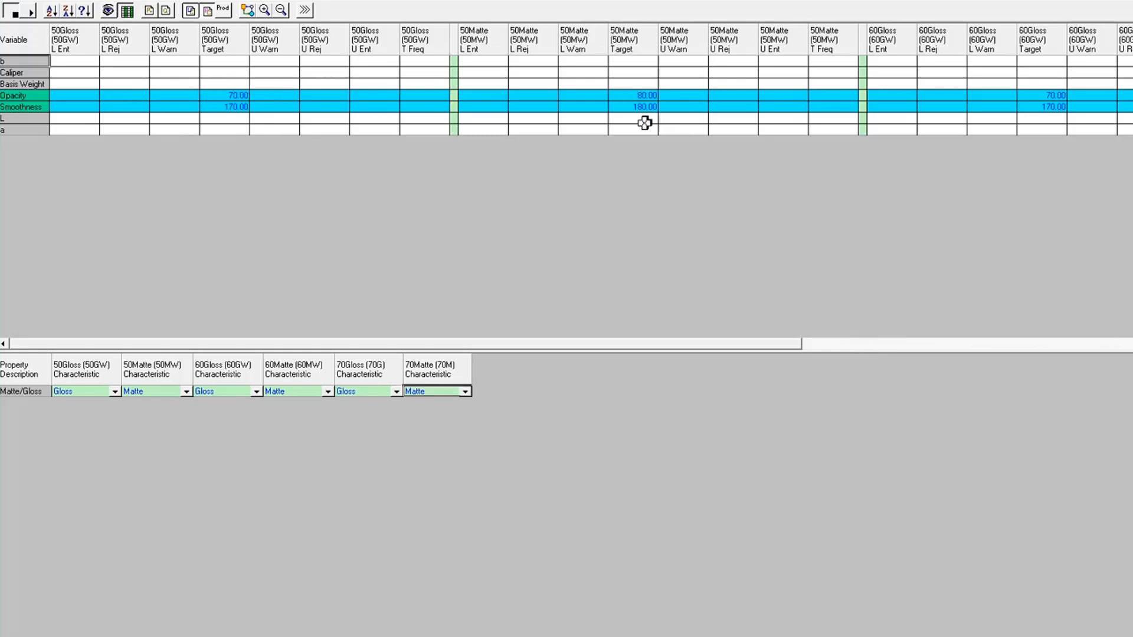